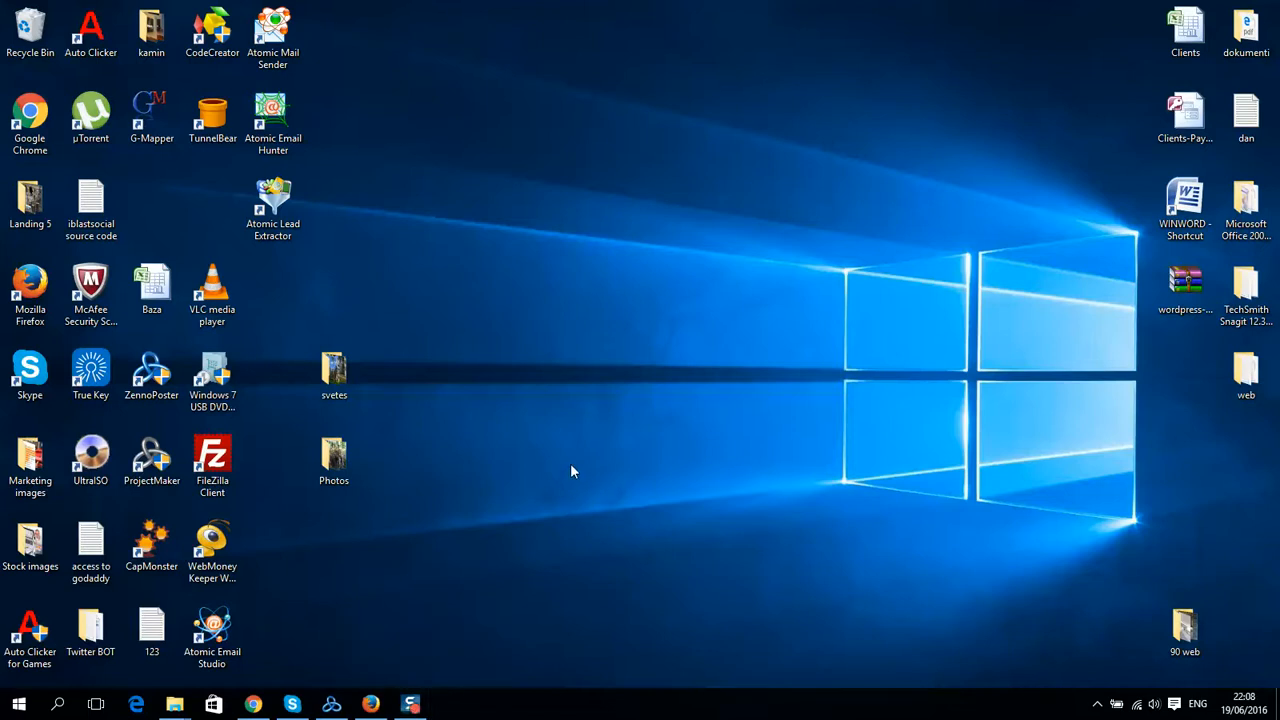
pyautogui.moveTo(586, 390)
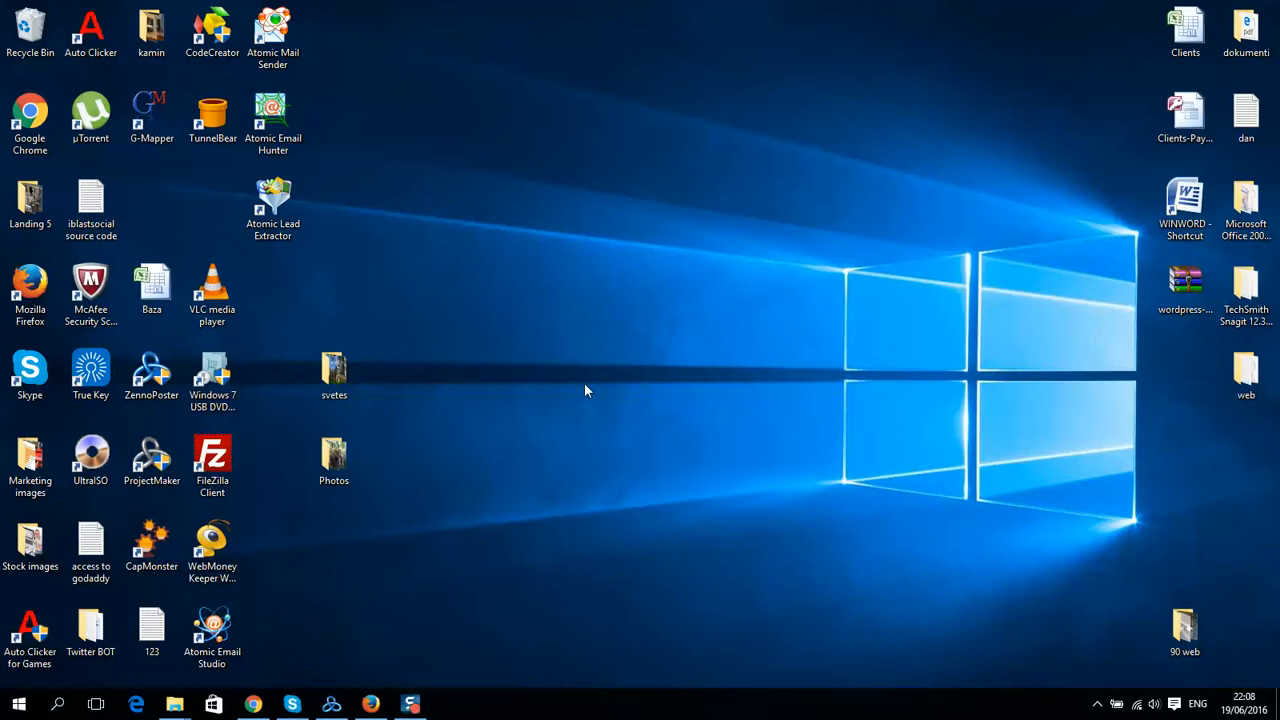
pyautogui.moveTo(432, 368)
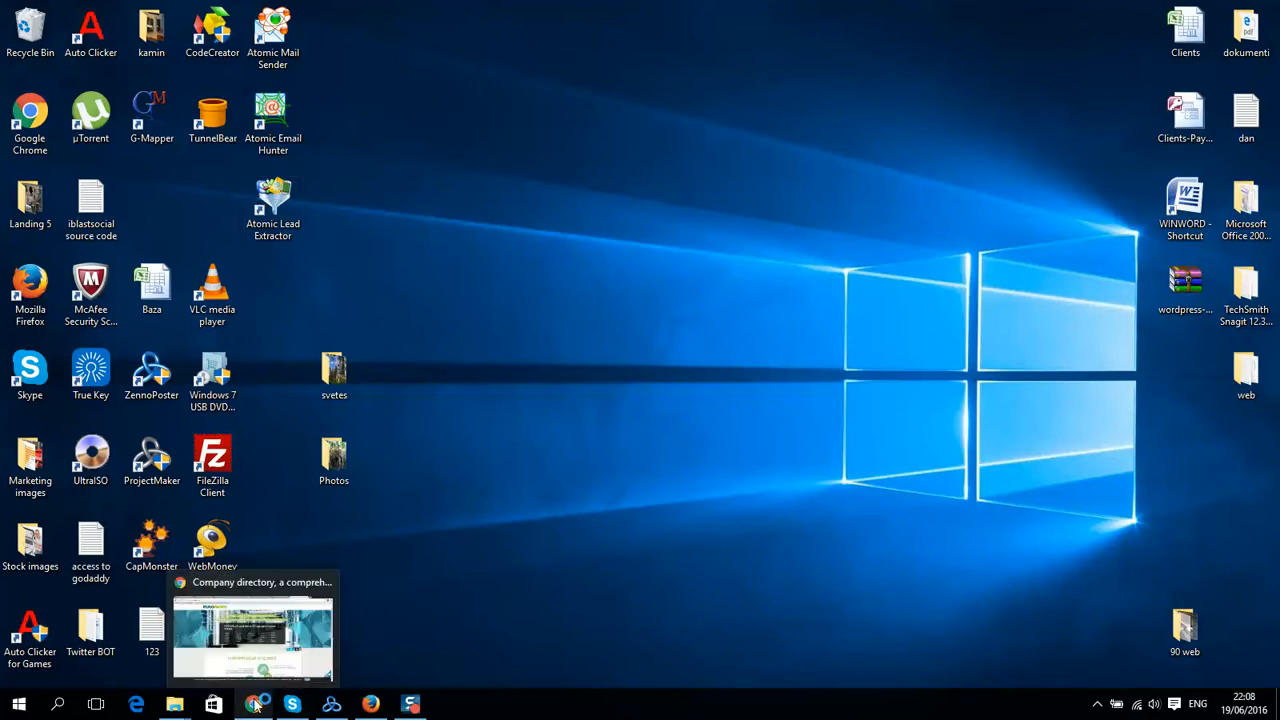
# Bring up the Europages company directory and select the europages.com web address
pyautogui.click(252, 632)
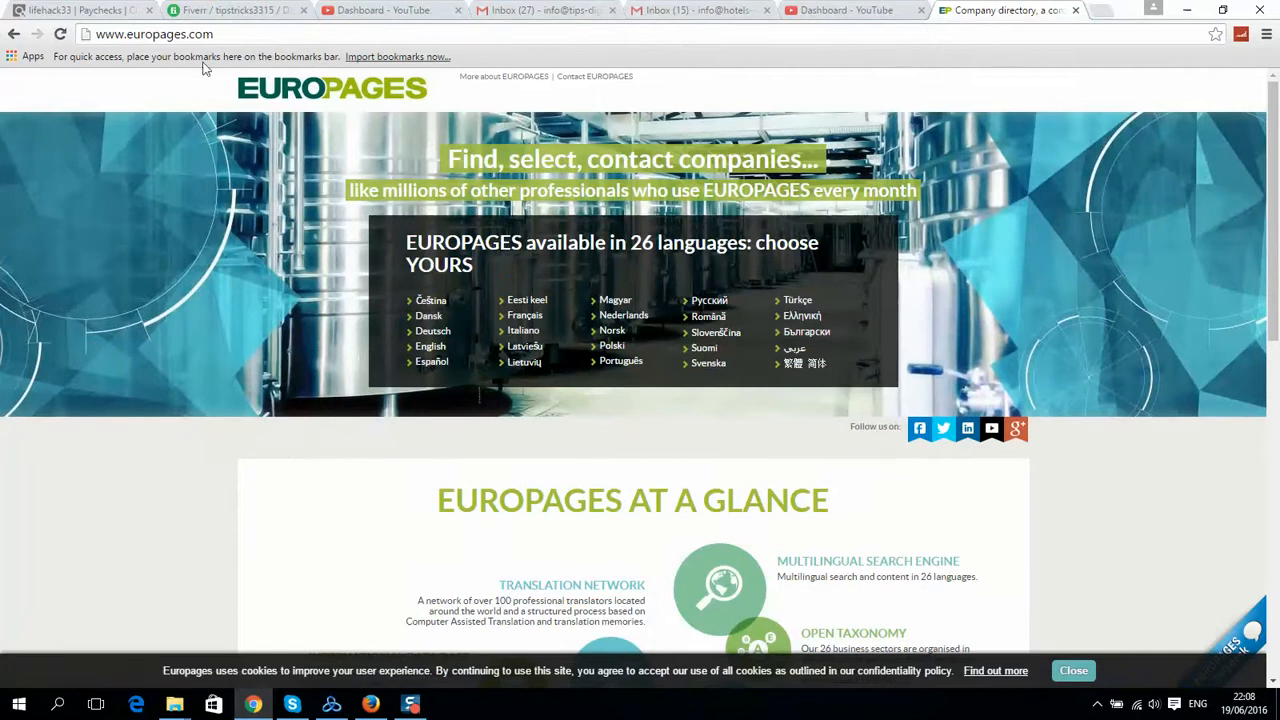
pyautogui.click(154, 32)
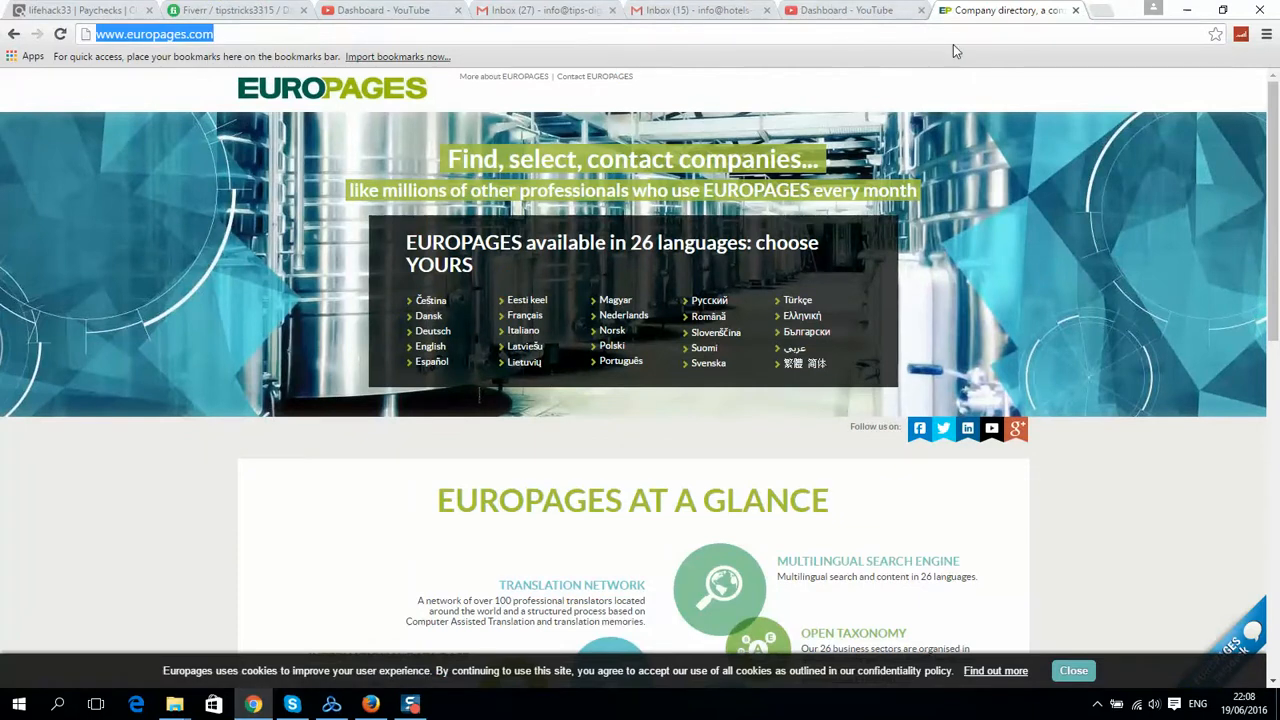
pyautogui.moveTo(730, 116)
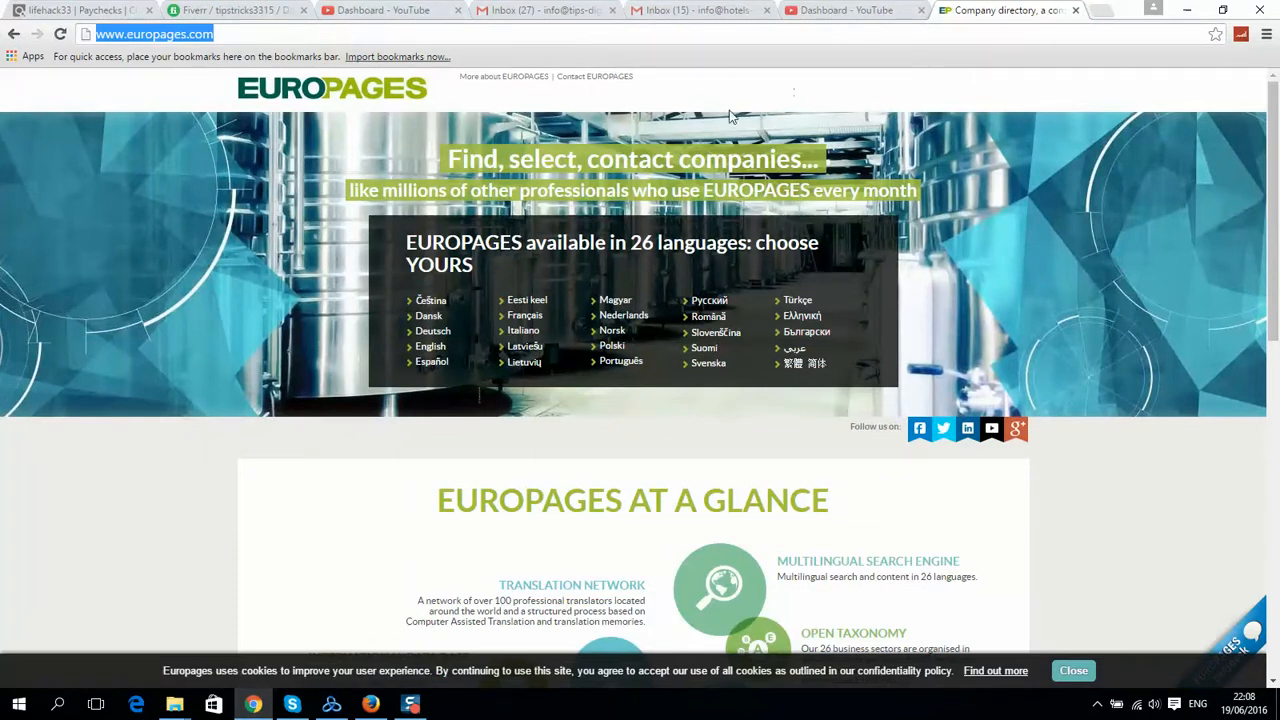
pyautogui.moveTo(836, 180)
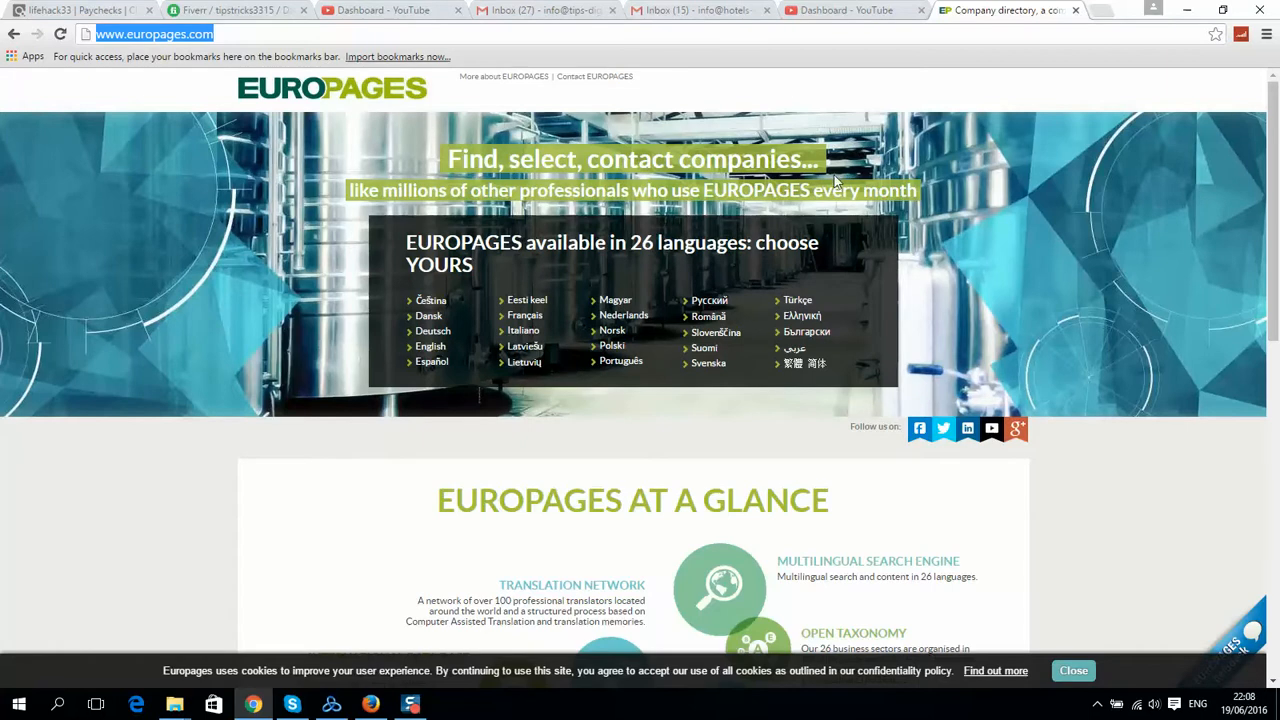
pyautogui.moveTo(248, 196)
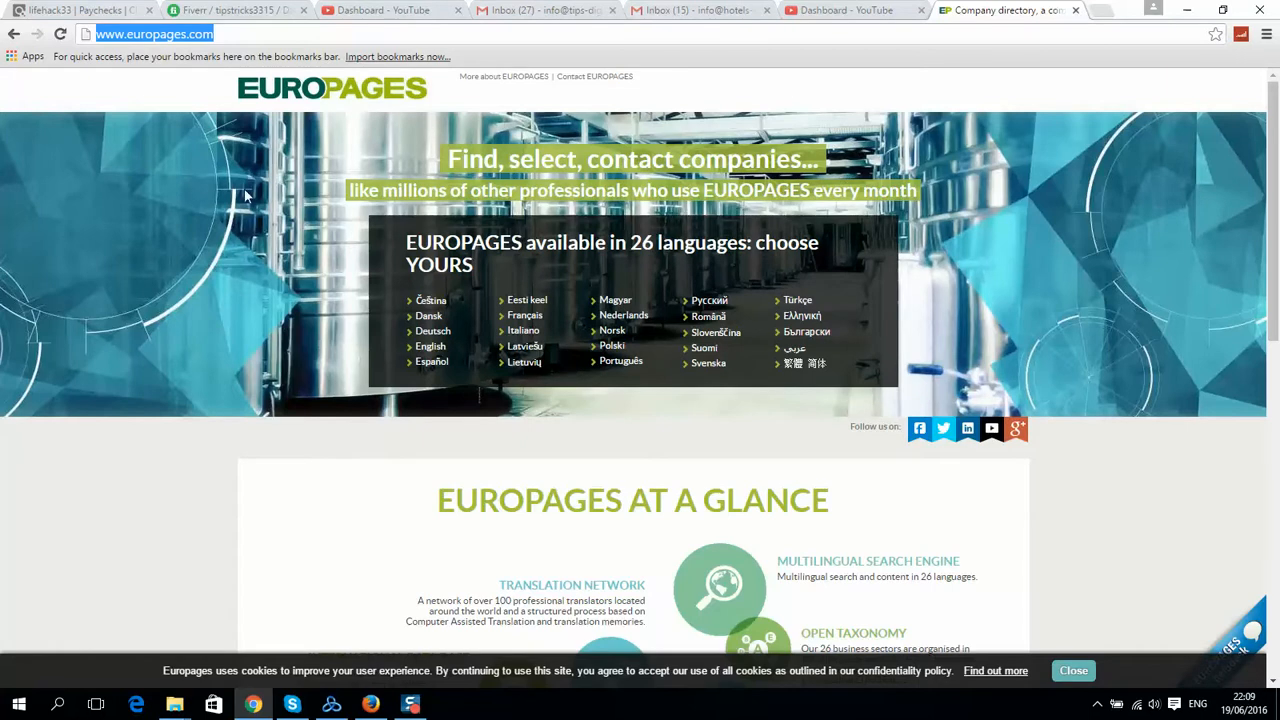
# Browse the EUROPAGES homepage overview sections and return to the 26-language chooser
pyautogui.scroll(-3)
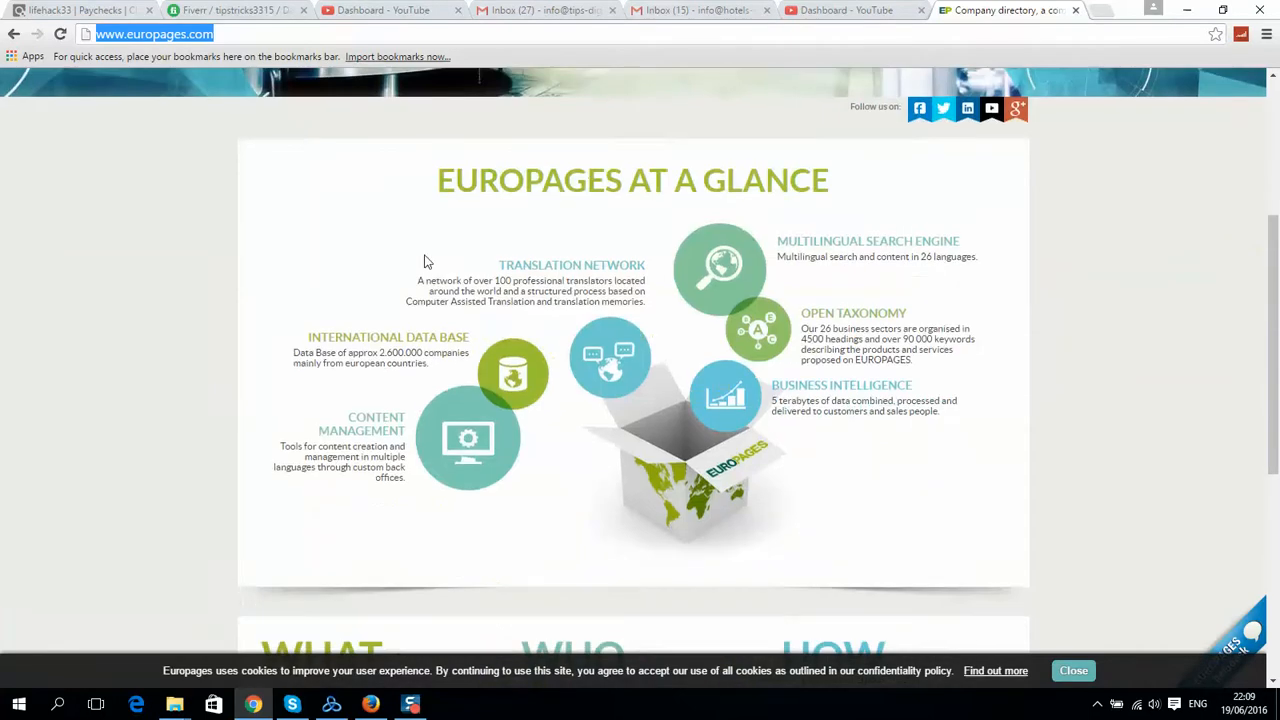
pyautogui.scroll(3)
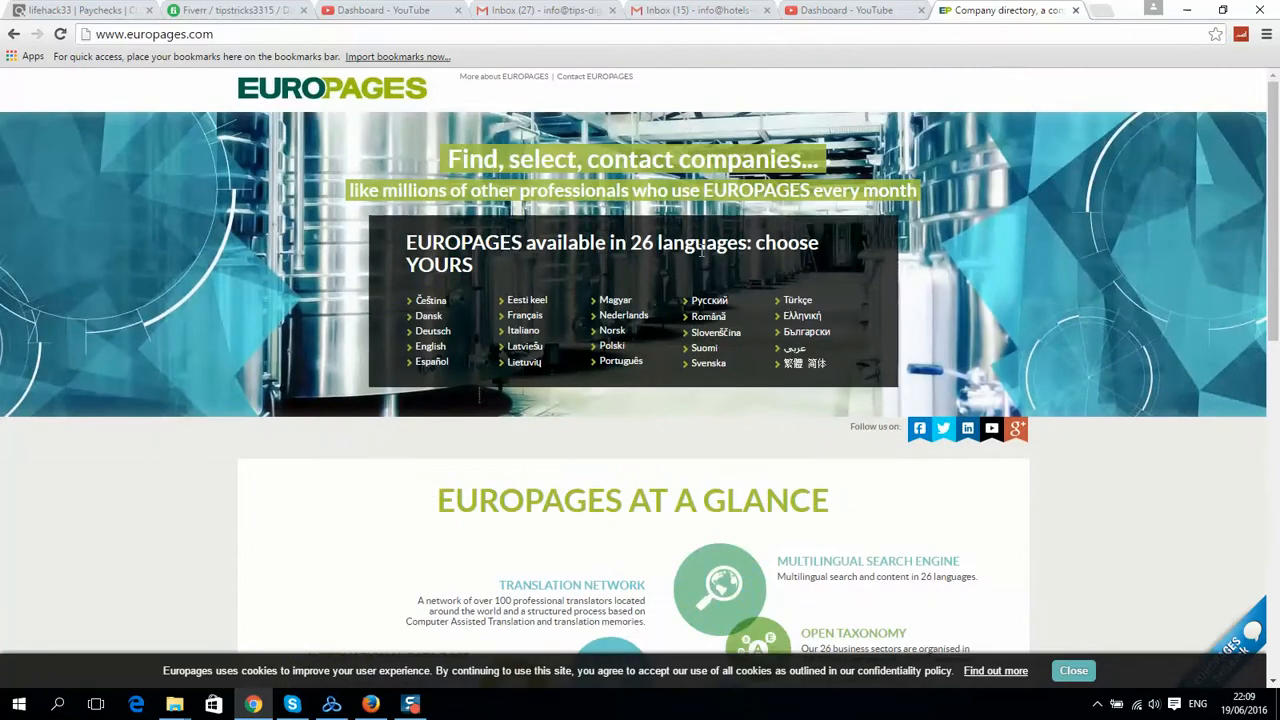
pyautogui.scroll(-3)
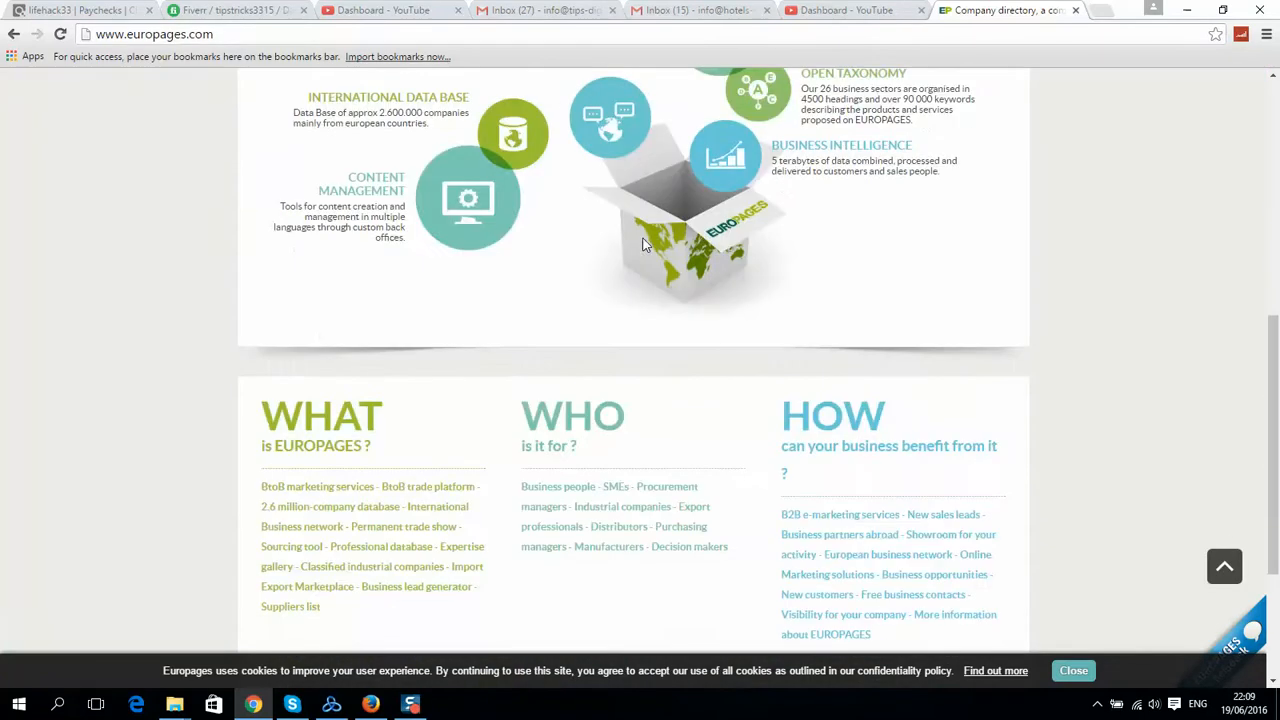
pyautogui.scroll(3)
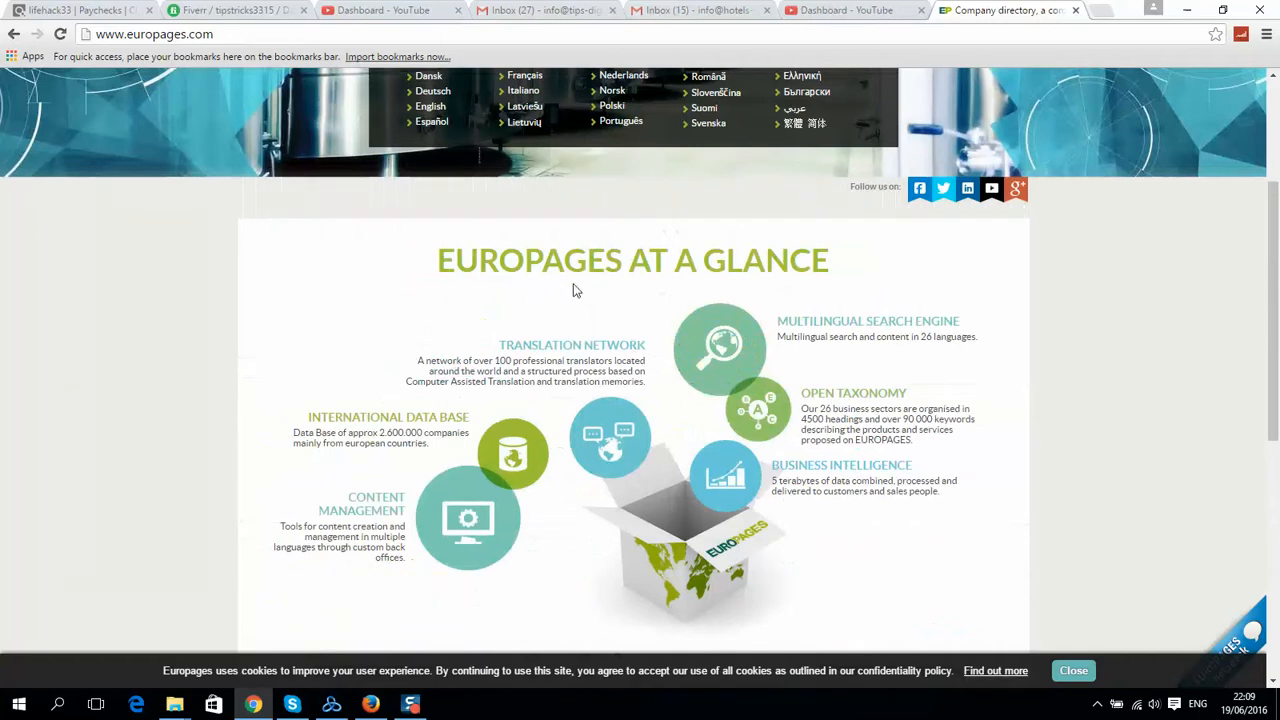
pyautogui.moveTo(490, 304)
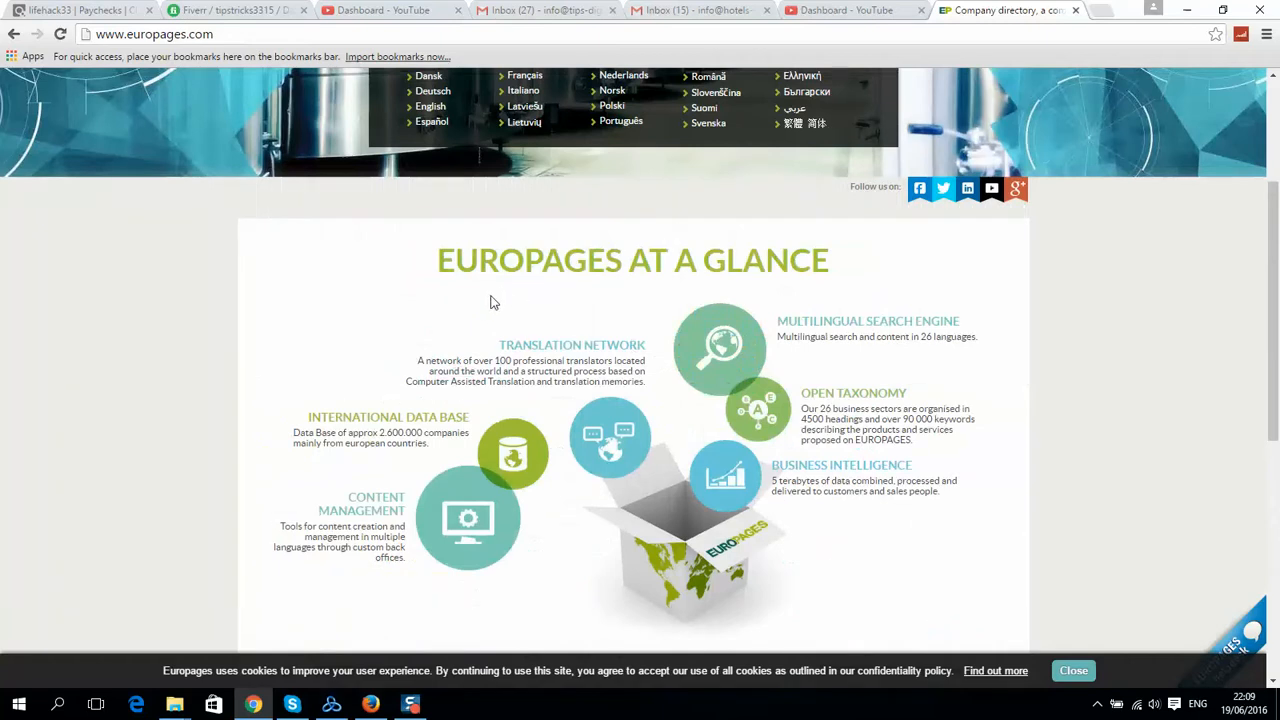
pyautogui.moveTo(518, 324)
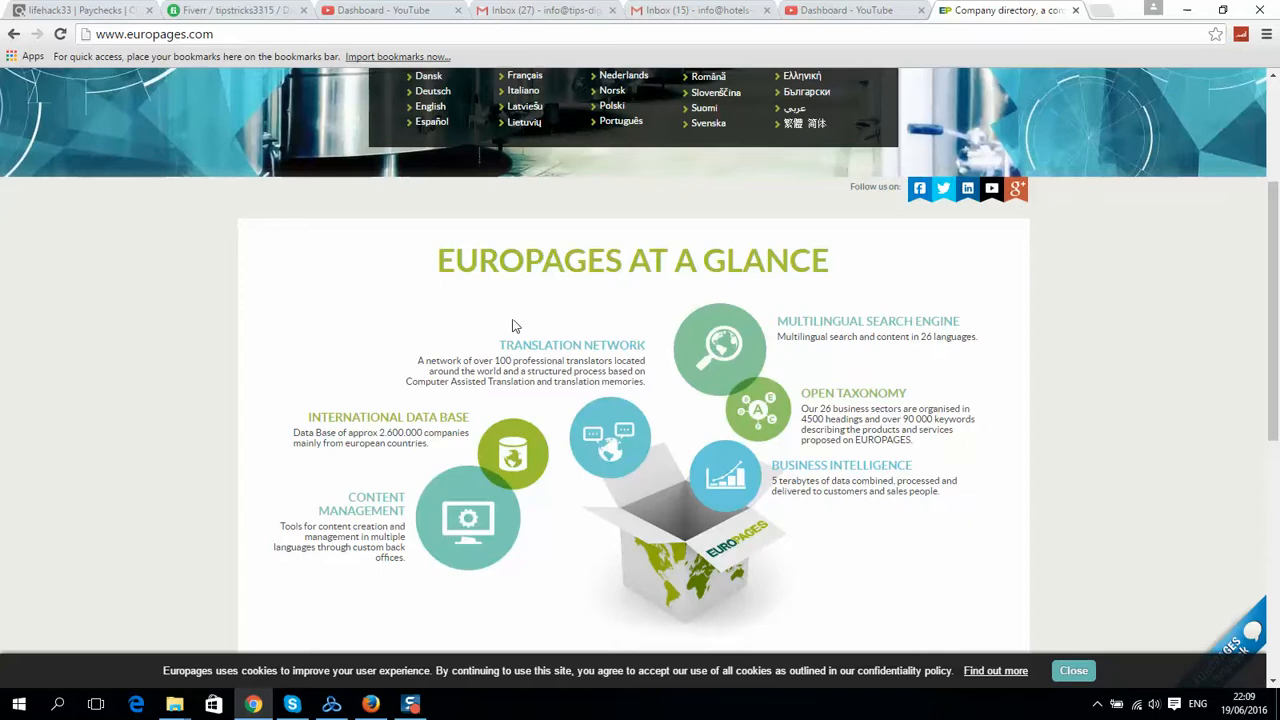
pyautogui.scroll(-3)
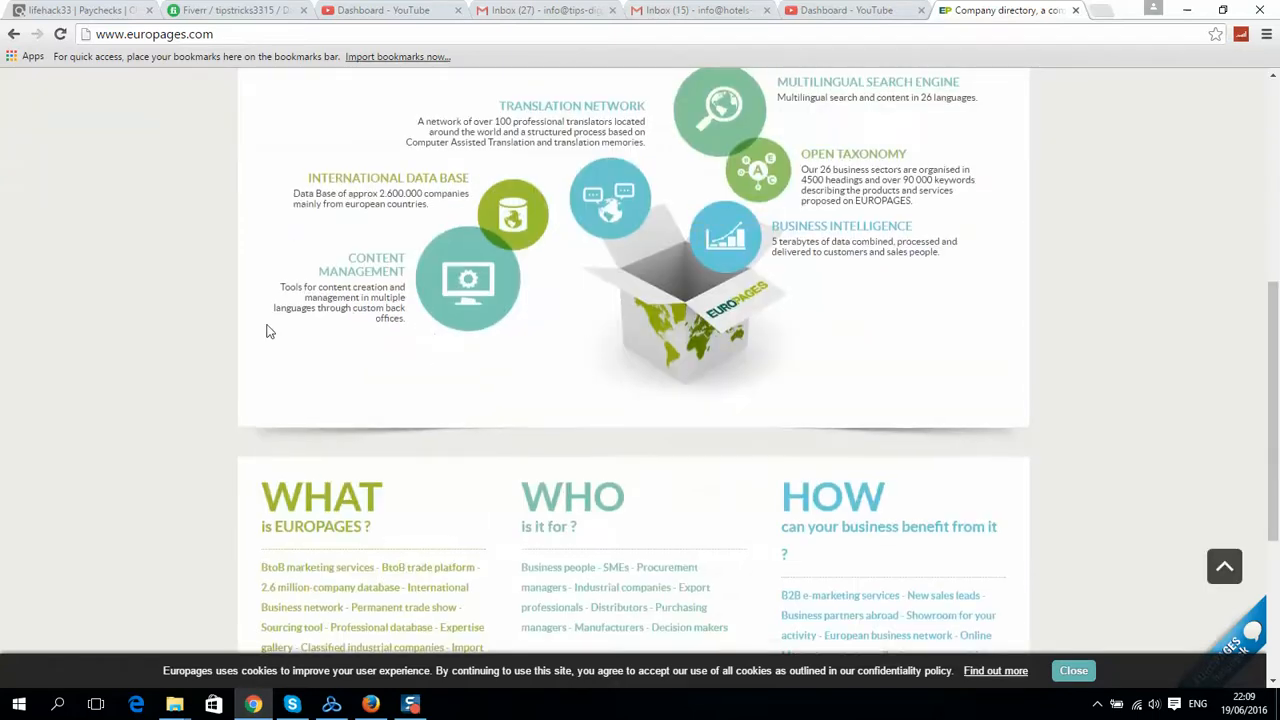
pyautogui.scroll(3)
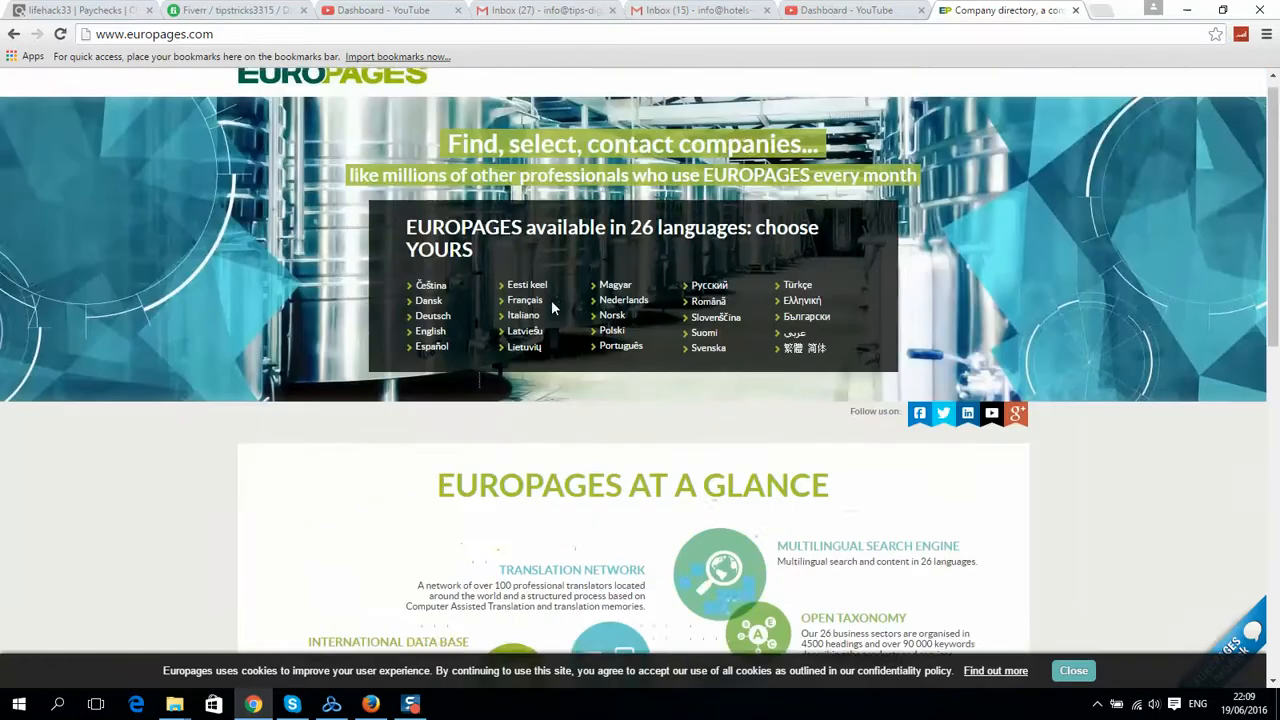
pyautogui.scroll(3)
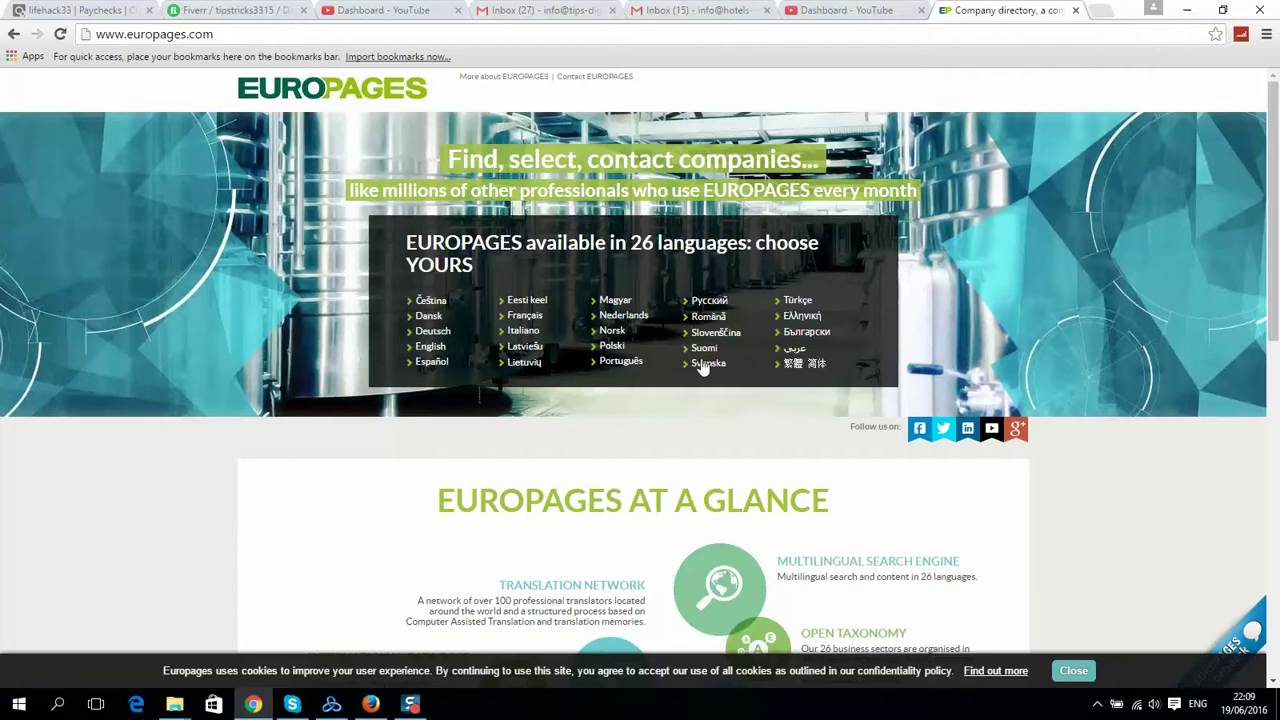
pyautogui.moveTo(284, 320)
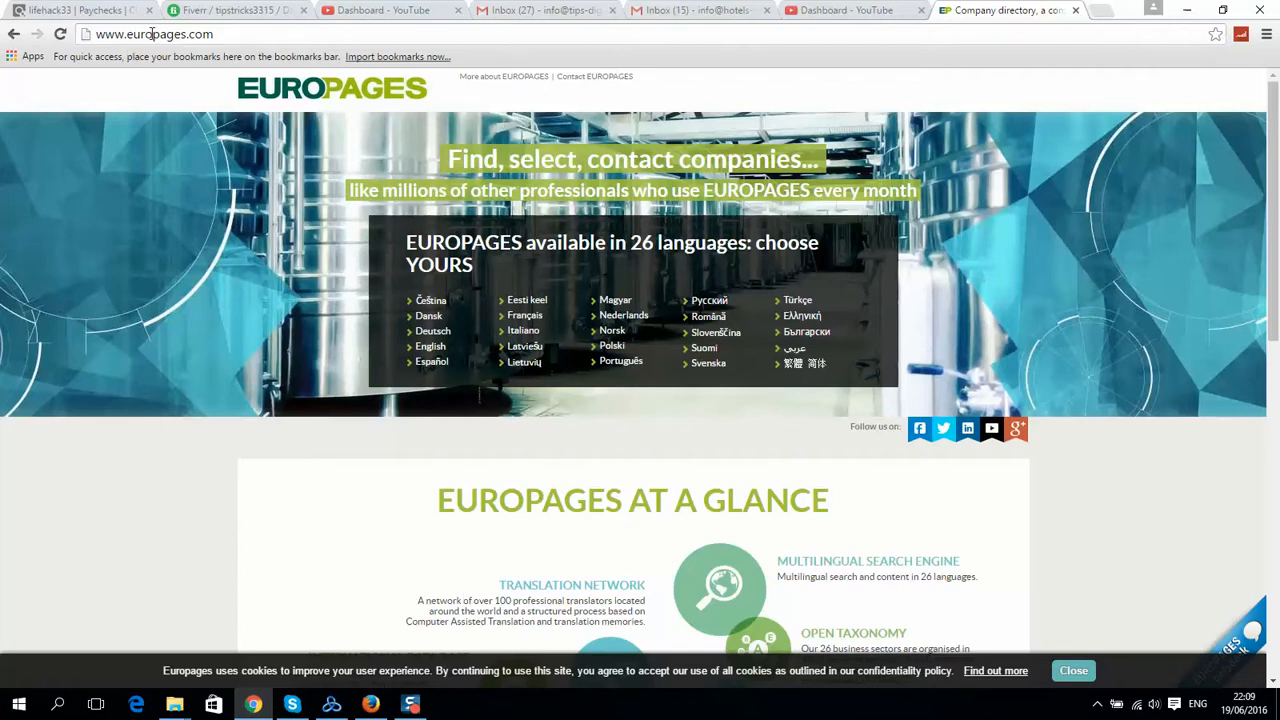
pyautogui.moveTo(584, 136)
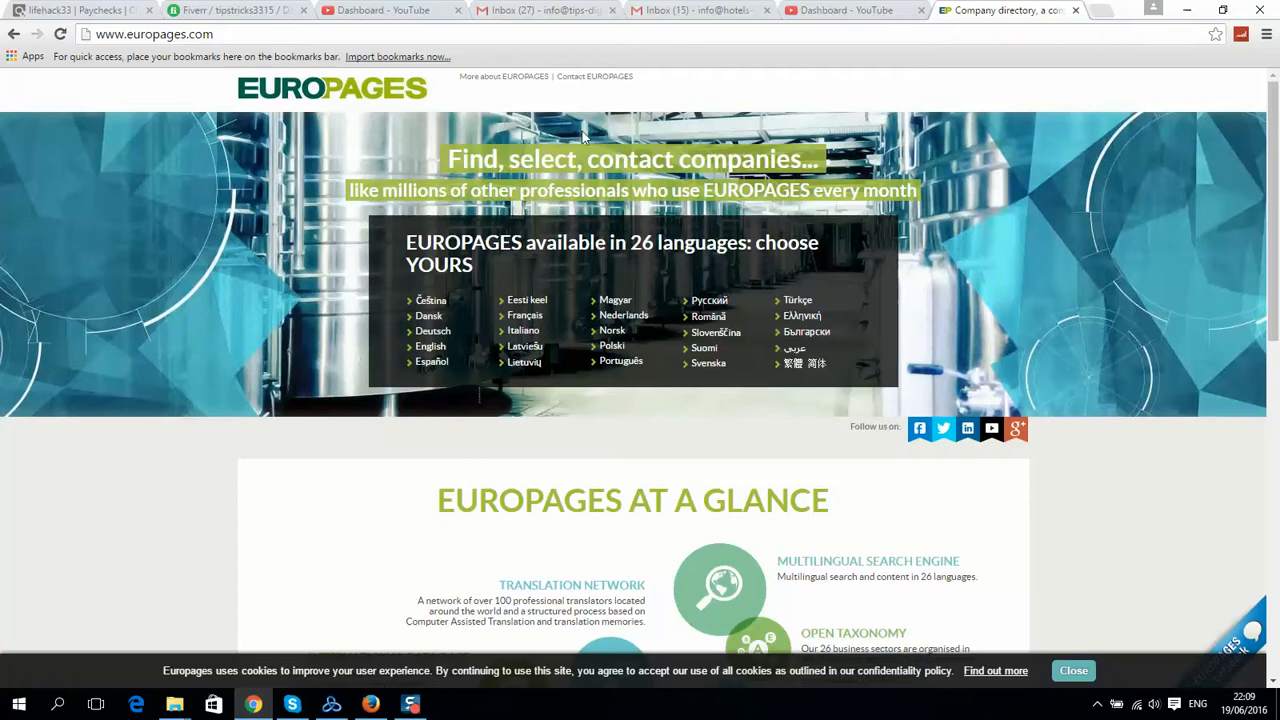
pyautogui.moveTo(876, 104)
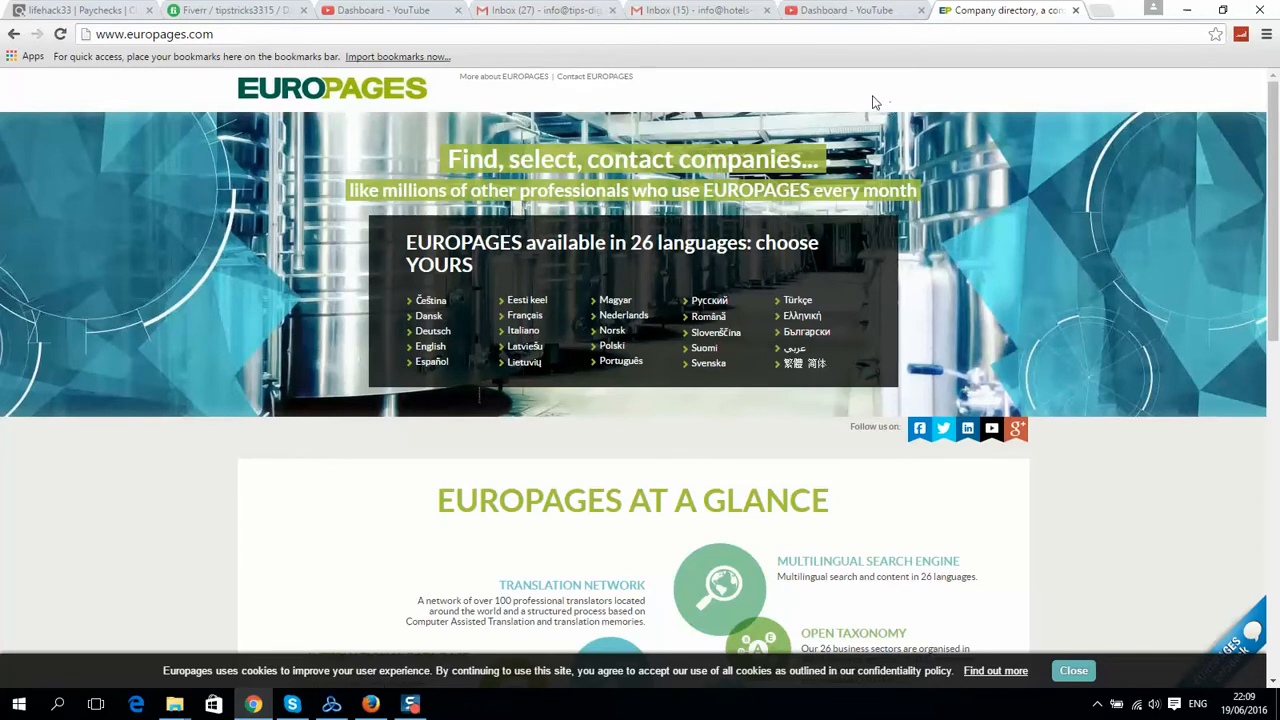
pyautogui.moveTo(880, 132)
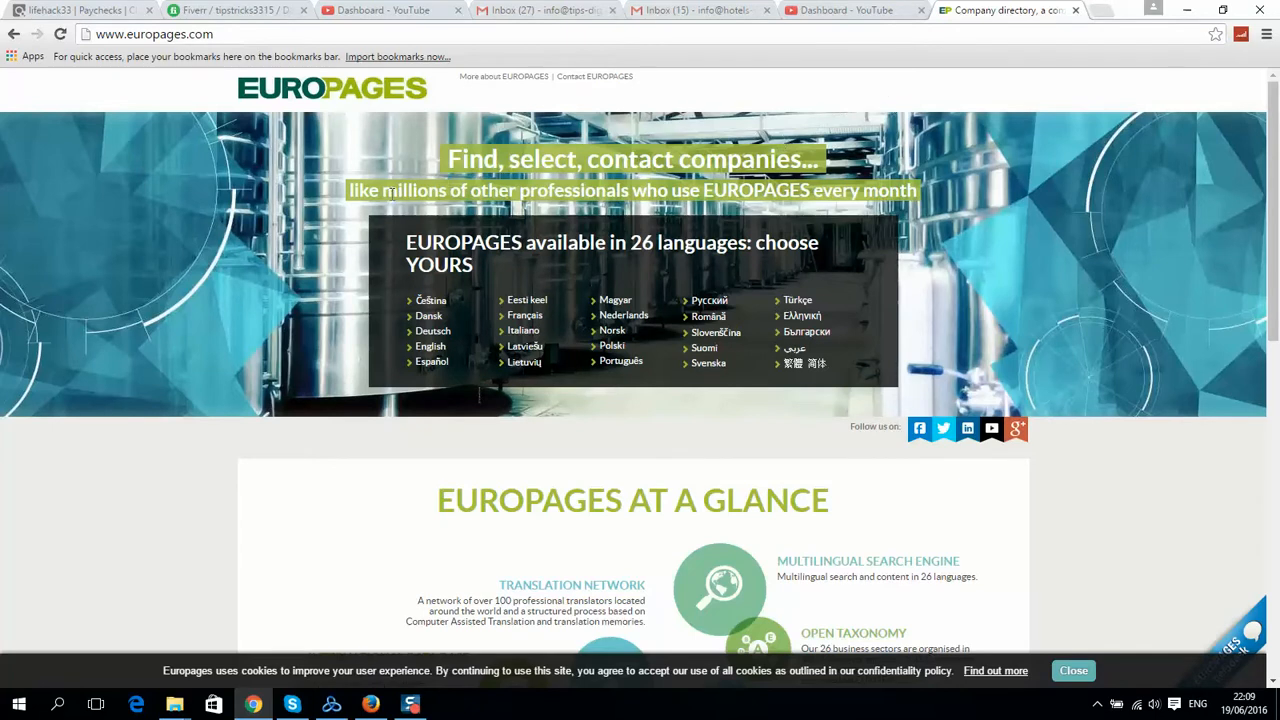
pyautogui.moveTo(968, 56)
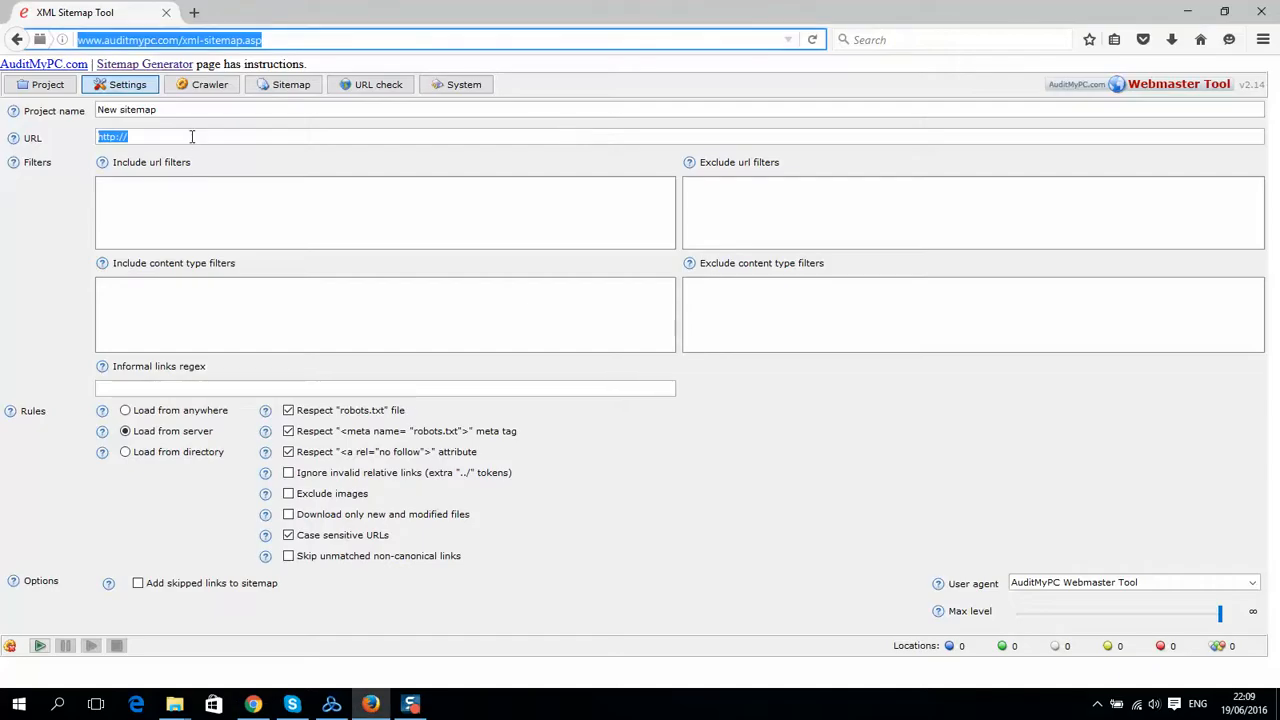
pyautogui.write('http://www.europages.com/')
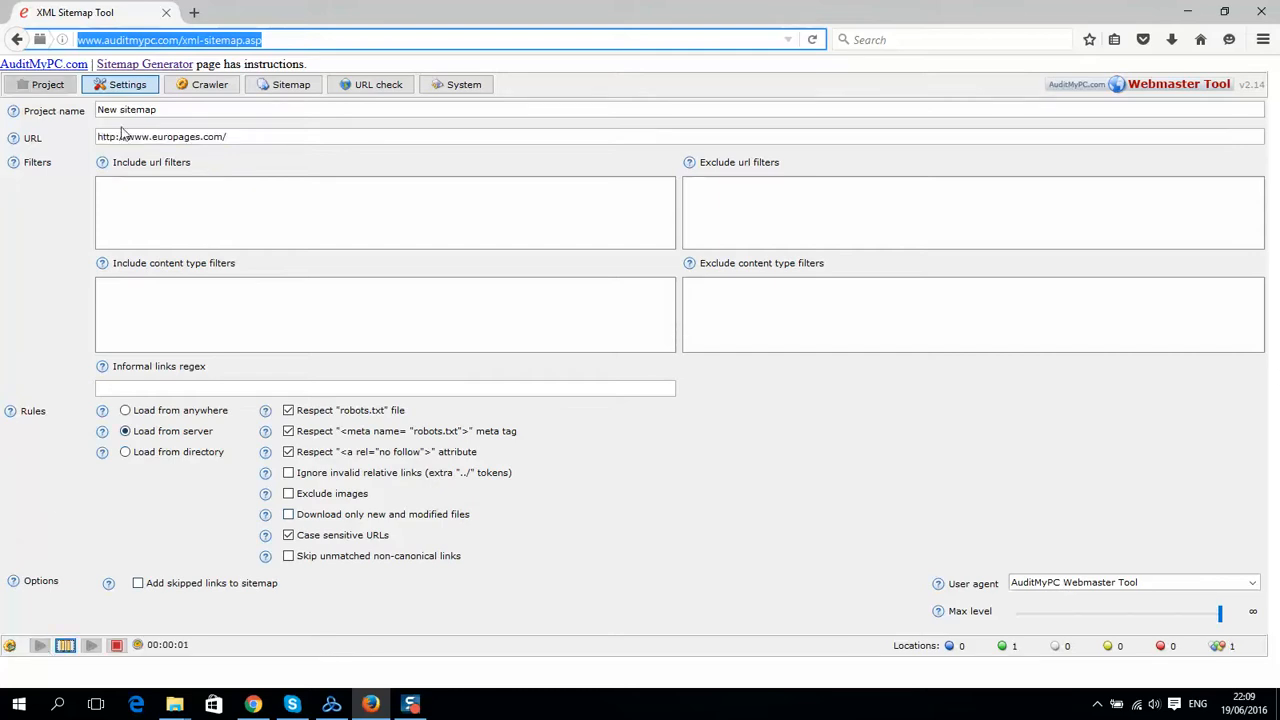
pyautogui.click(208, 84)
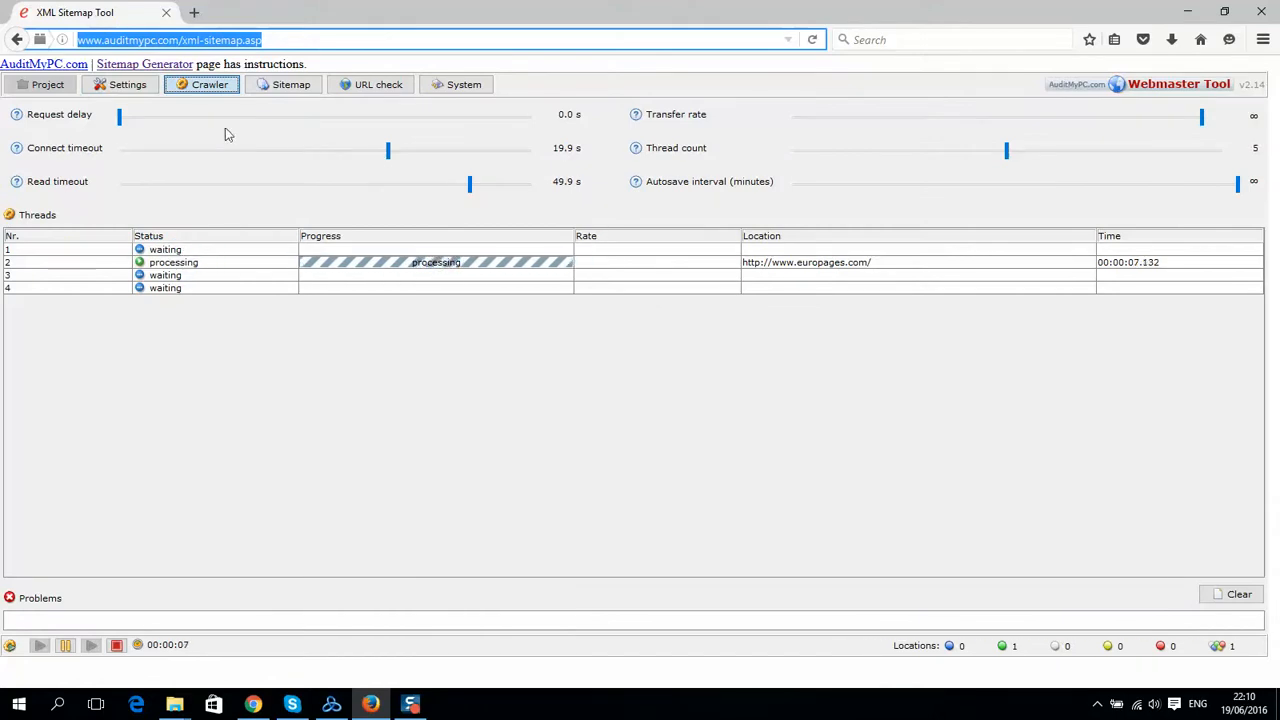
# View the crawl results listing eight europages.com URLs finished with status 200
pyautogui.click(292, 84)
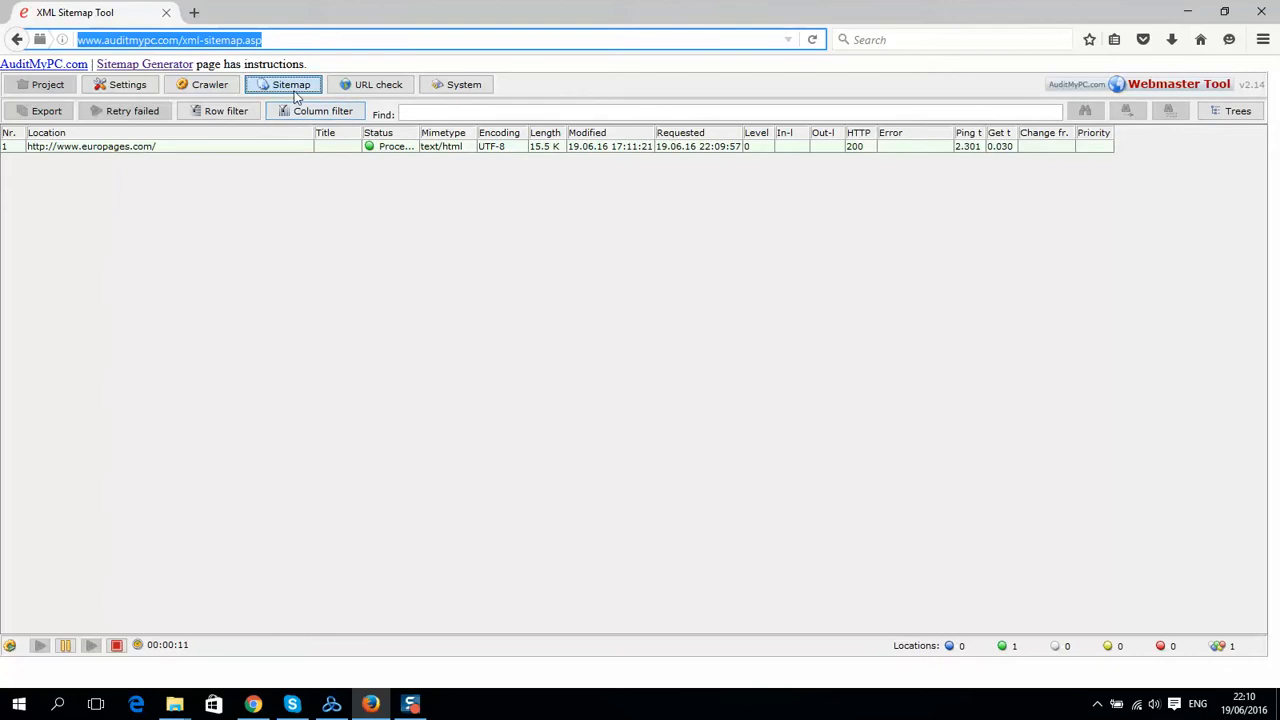
pyautogui.moveTo(236, 512)
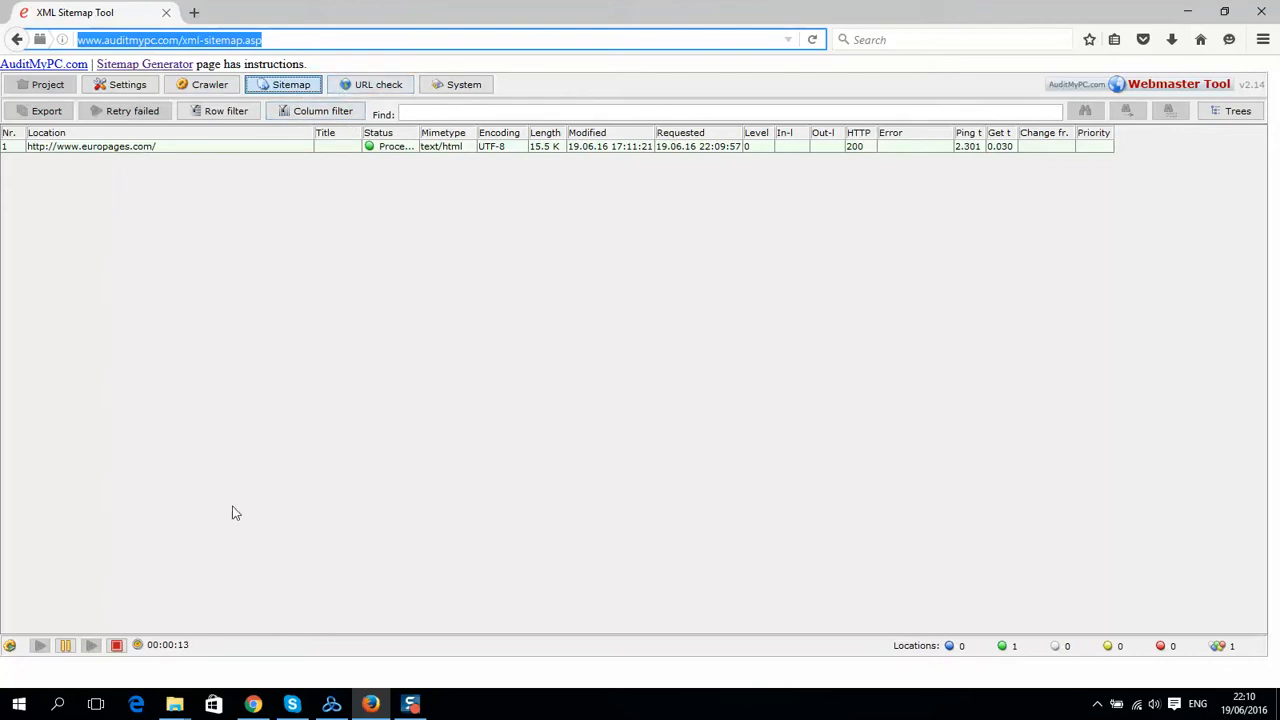
pyautogui.moveTo(484, 526)
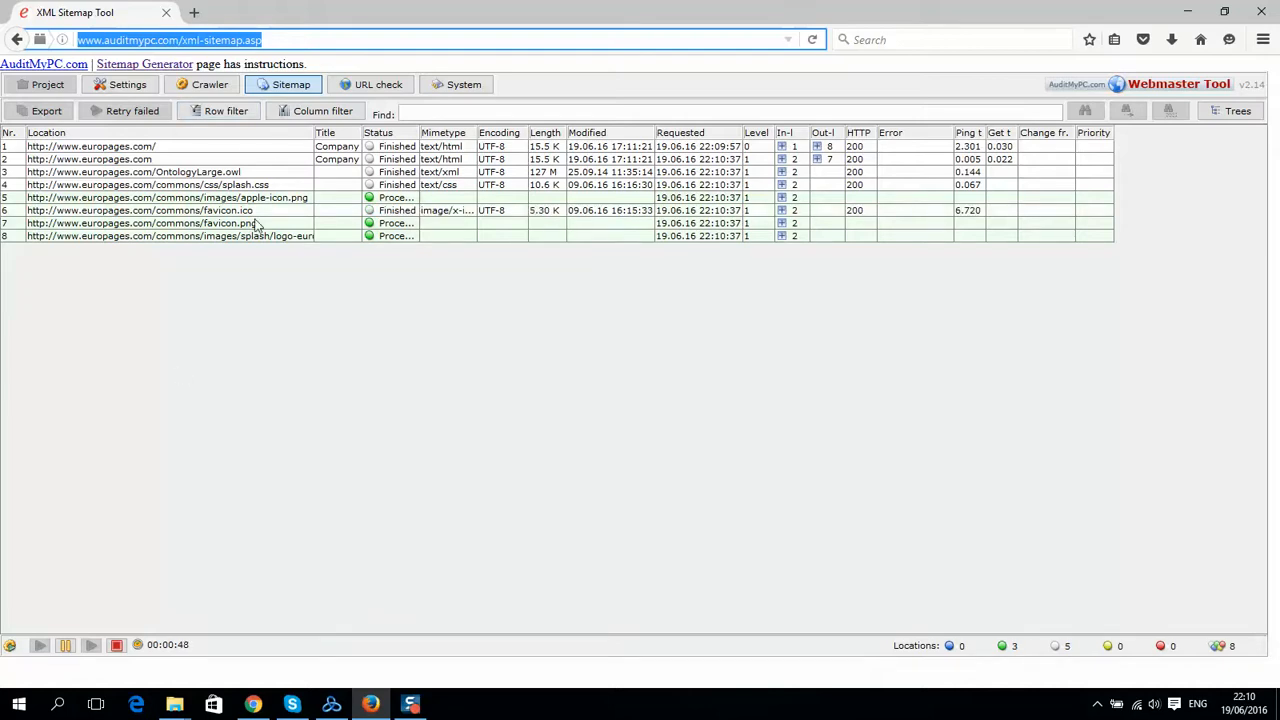
pyautogui.click(40, 644)
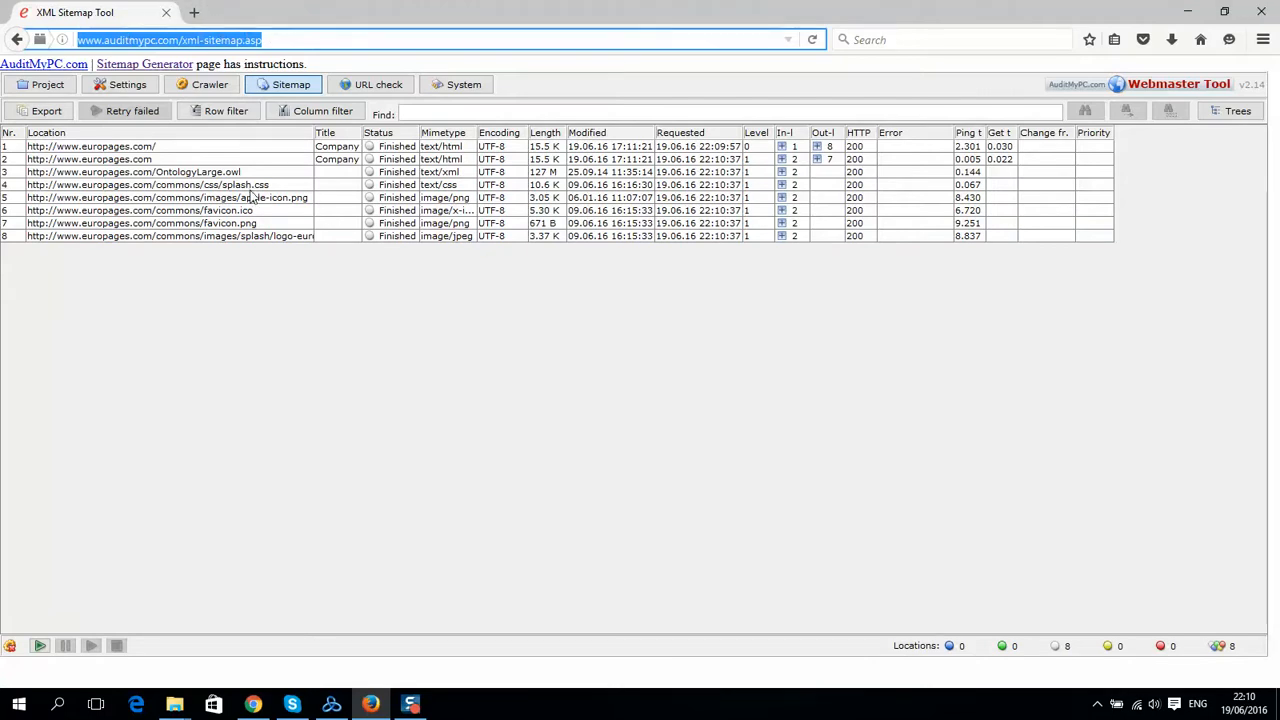
pyautogui.click(150, 224)
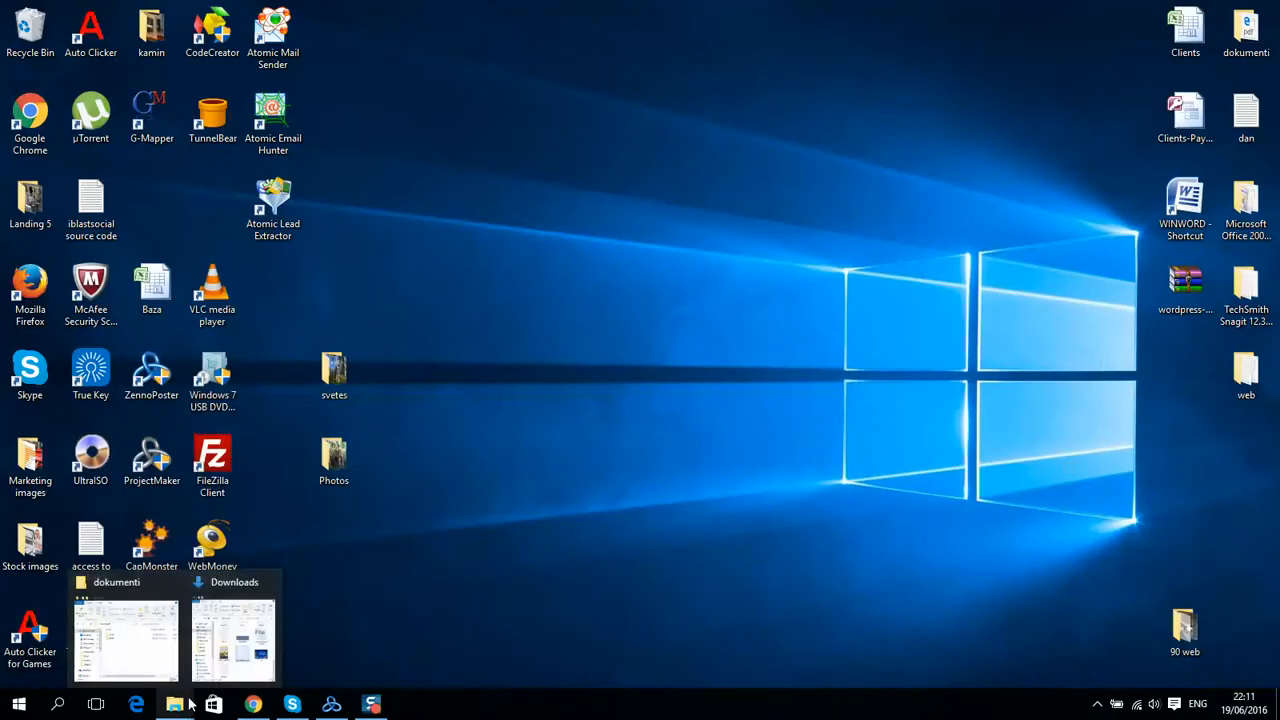
# Open the New sitemap_urls link file from Downloads in Notepad, then set it aside
pyautogui.click(232, 636)
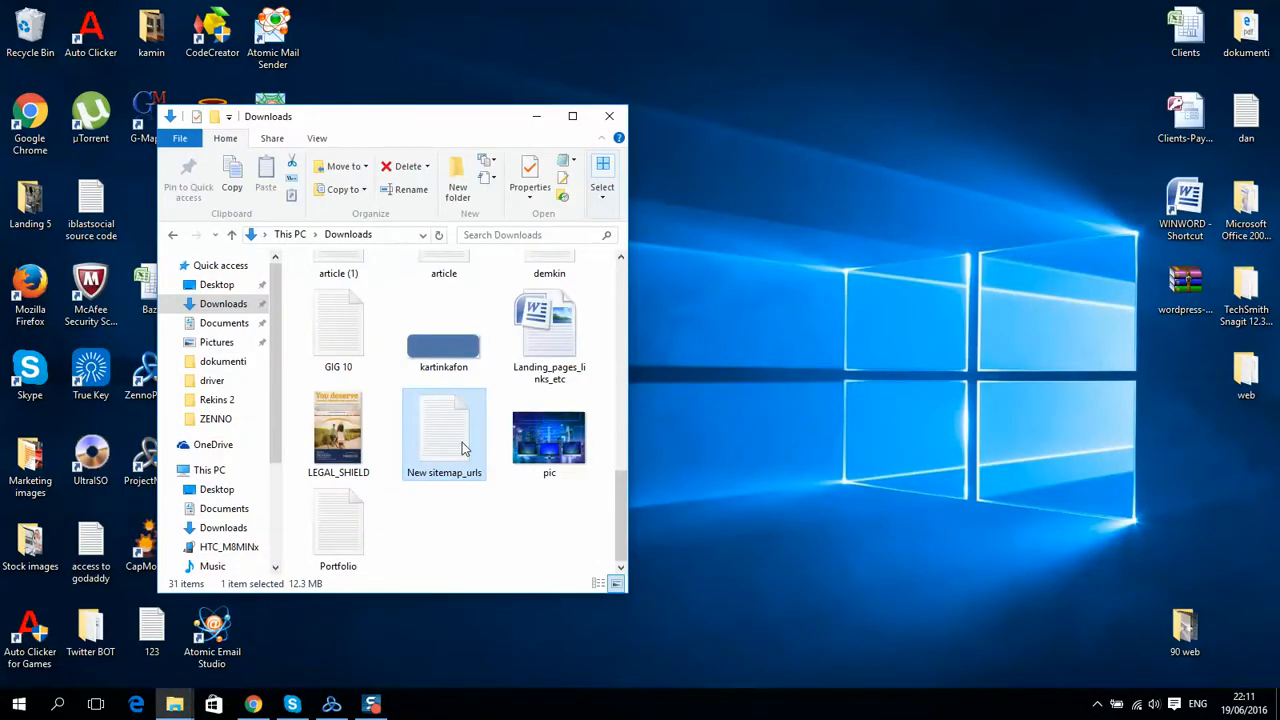
pyautogui.doubleClick(444, 432)
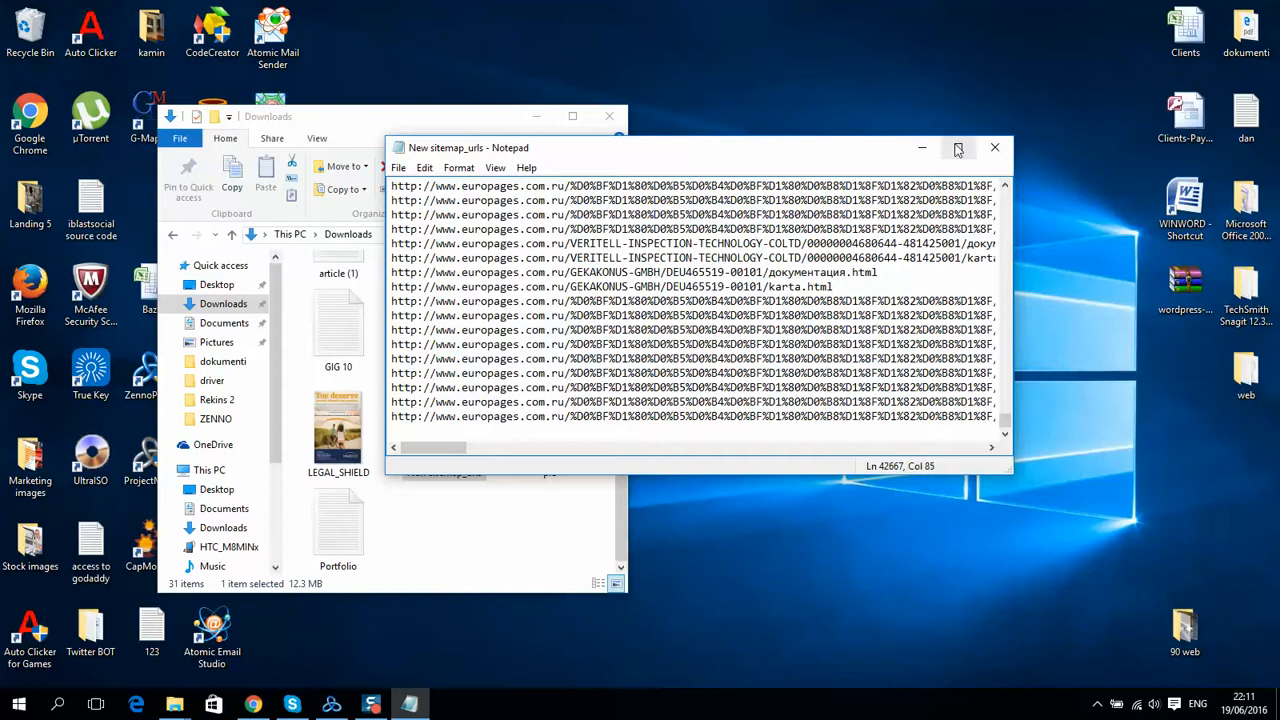
pyautogui.click(994, 148)
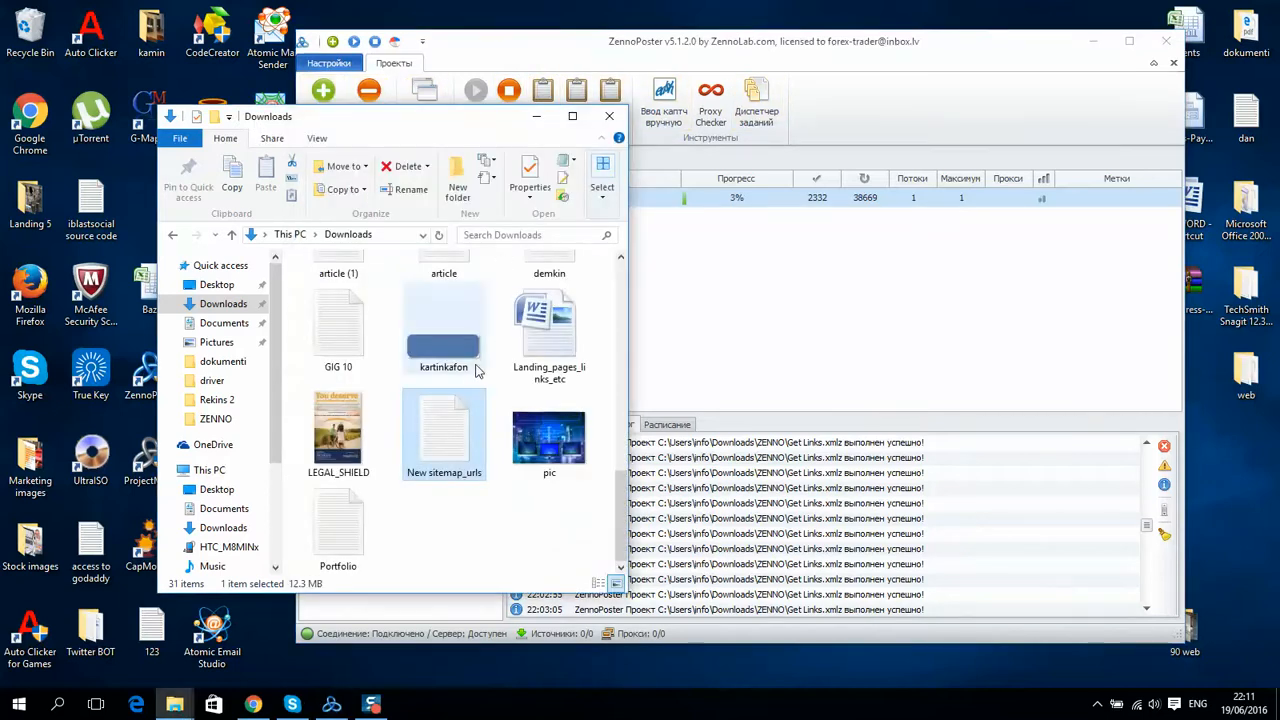
pyautogui.moveTo(430, 450)
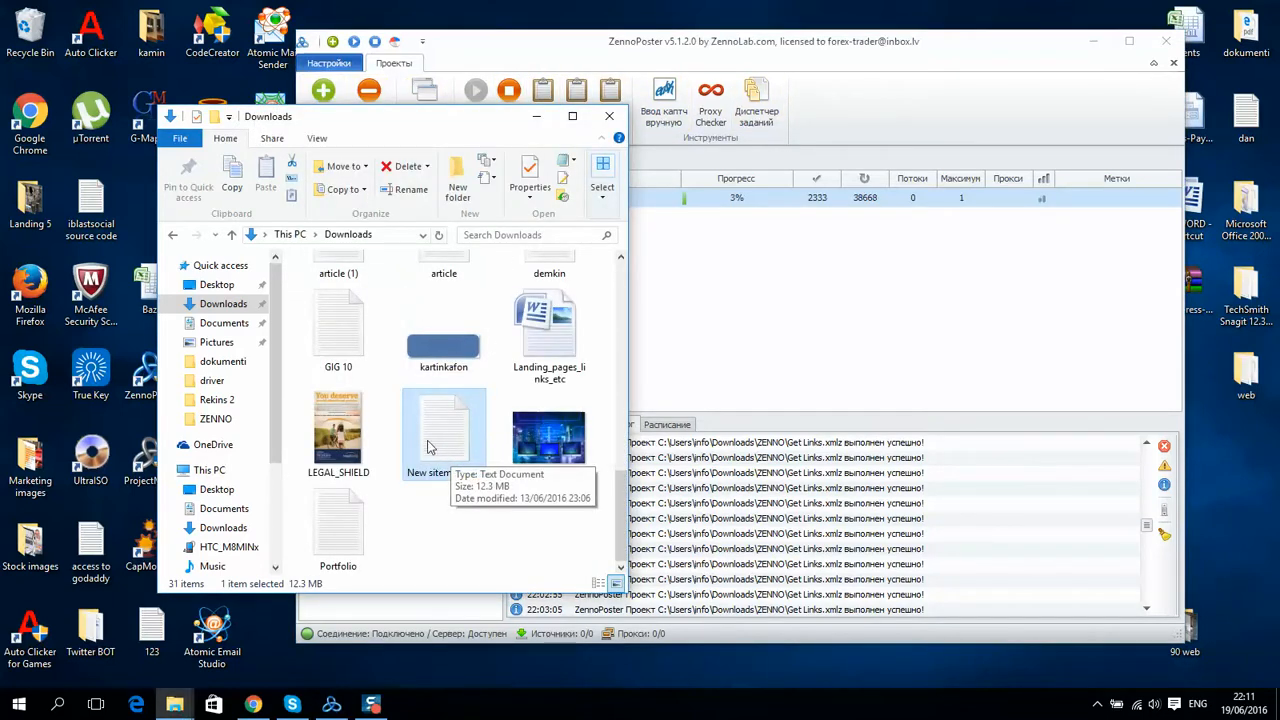
# Select the New sitemap_urls file while the Get Links project keeps processing
pyautogui.click(608, 116)
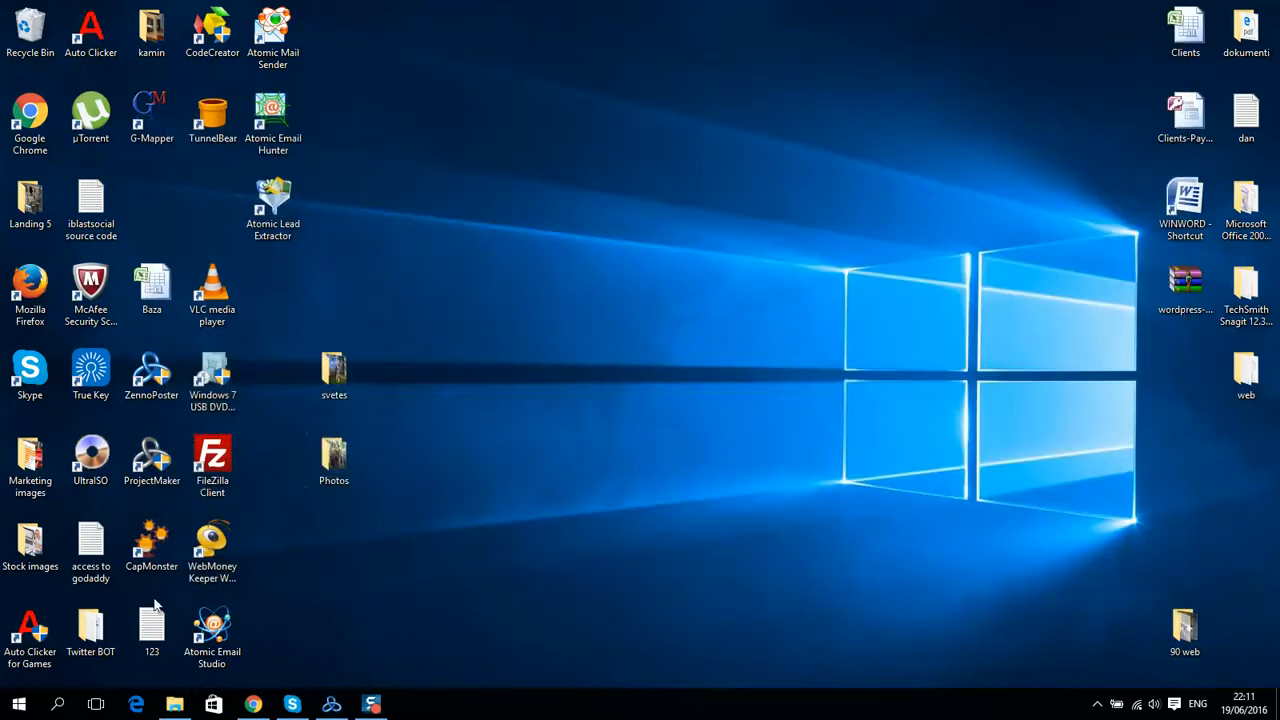
# Browse to the Downloads folder in a new File Explorer window
pyautogui.click(332, 376)
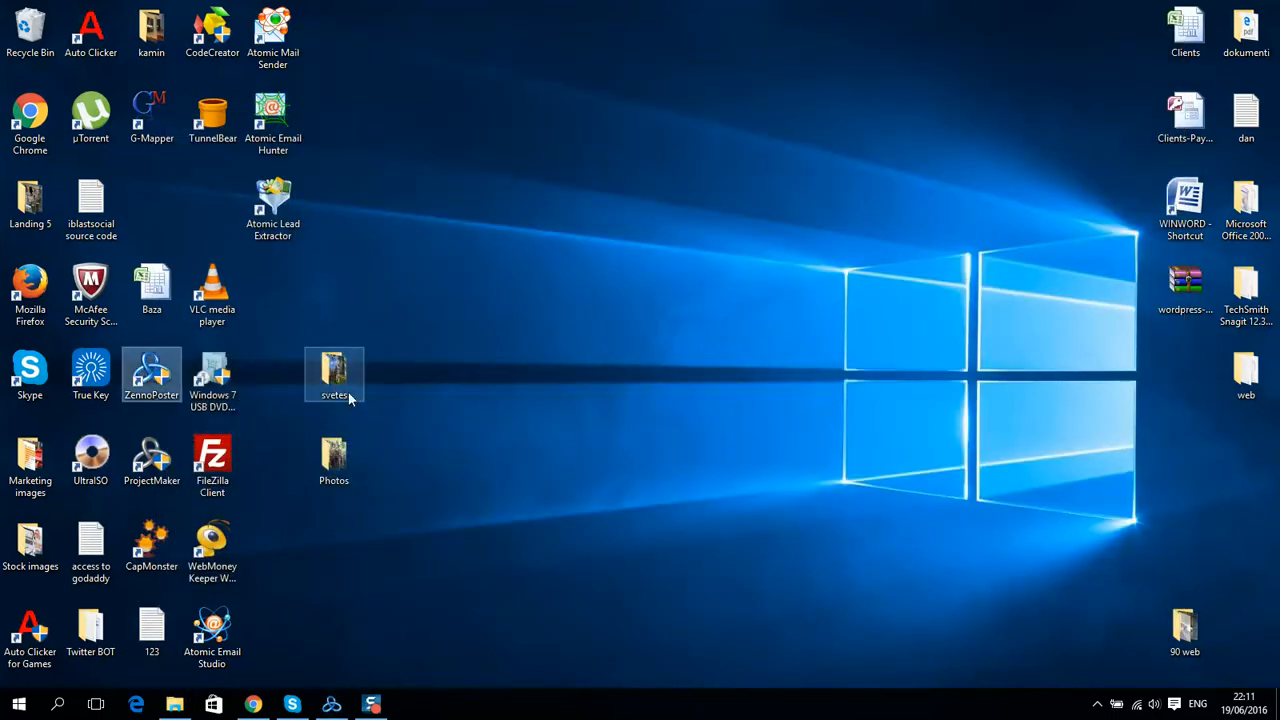
pyautogui.moveTo(92, 630)
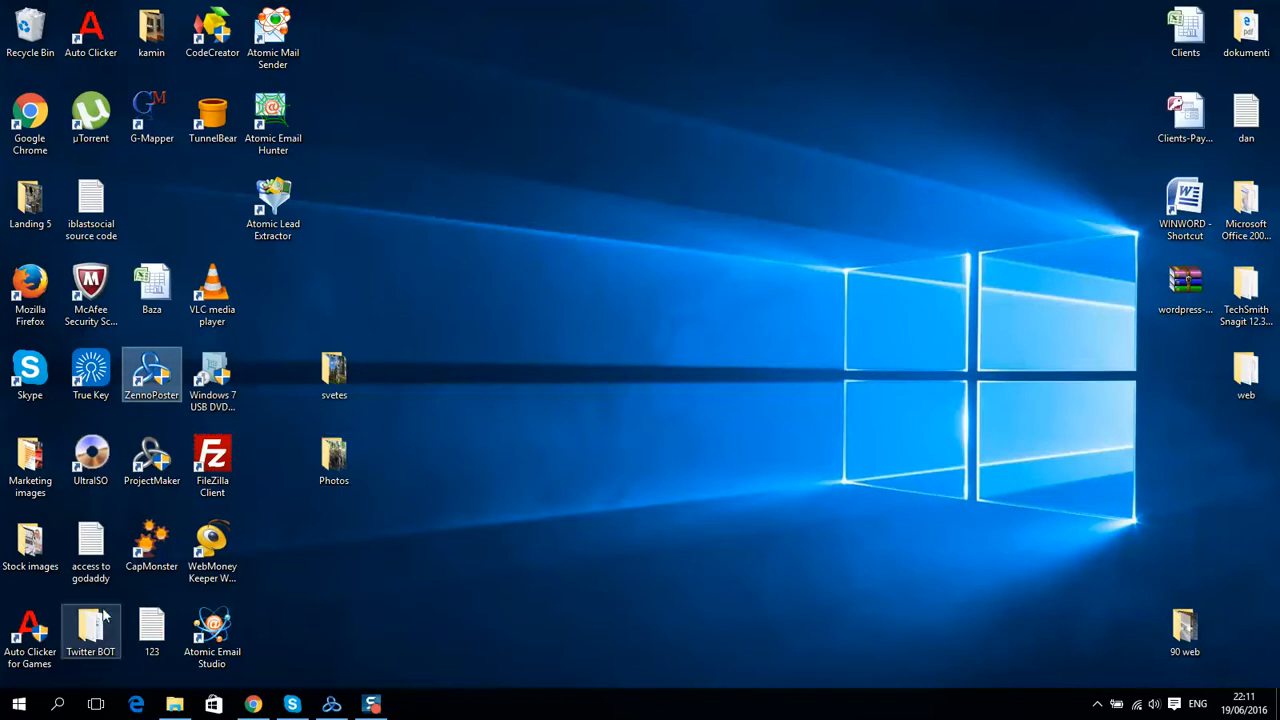
pyautogui.doubleClick(30, 198)
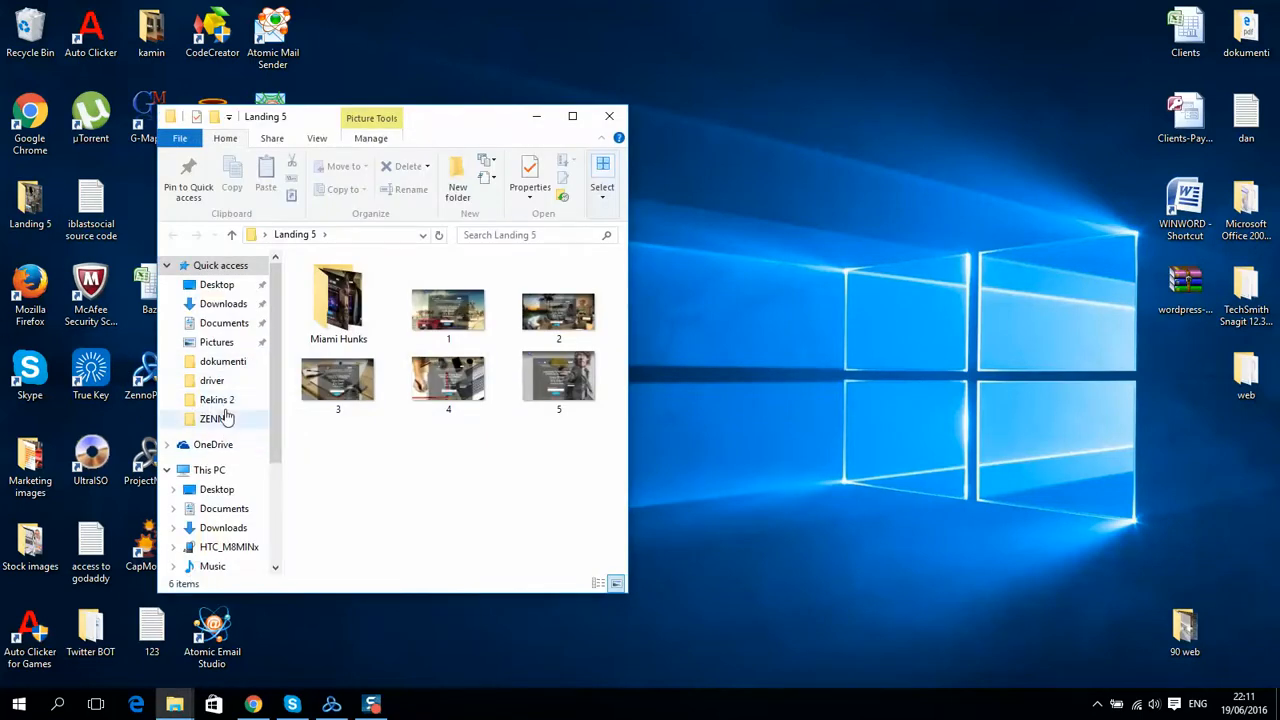
pyautogui.click(224, 360)
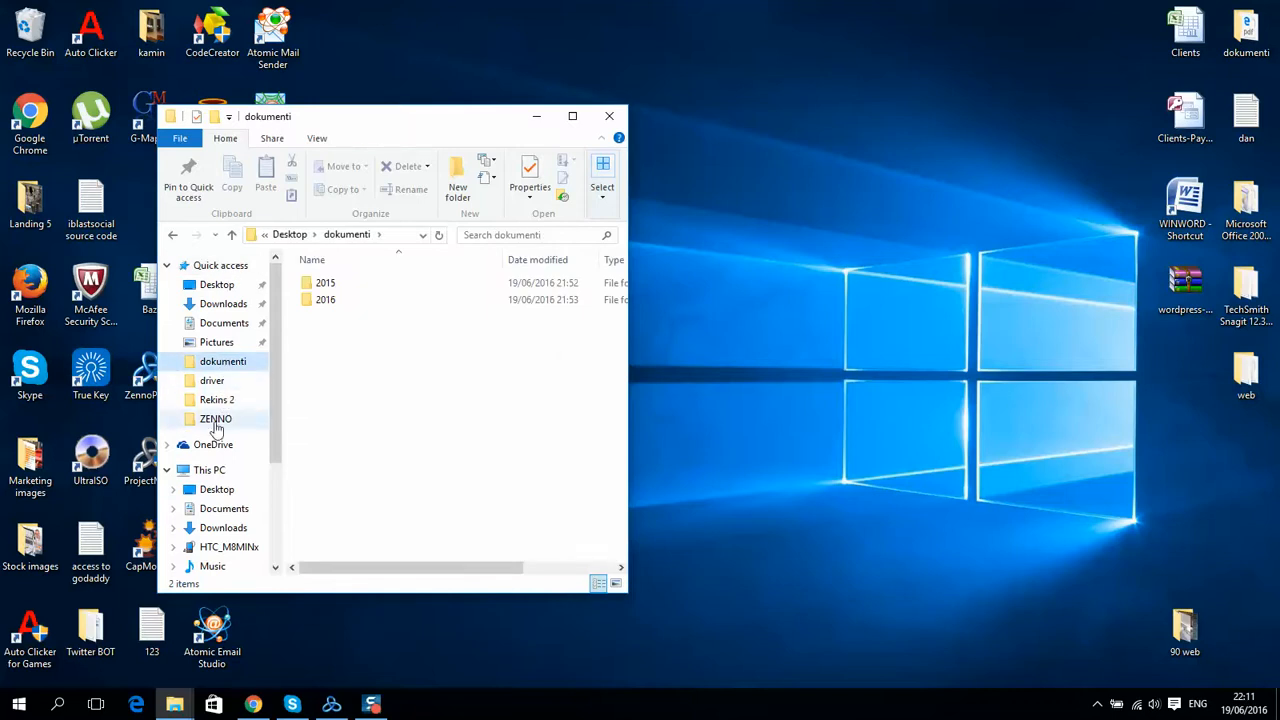
pyautogui.click(224, 464)
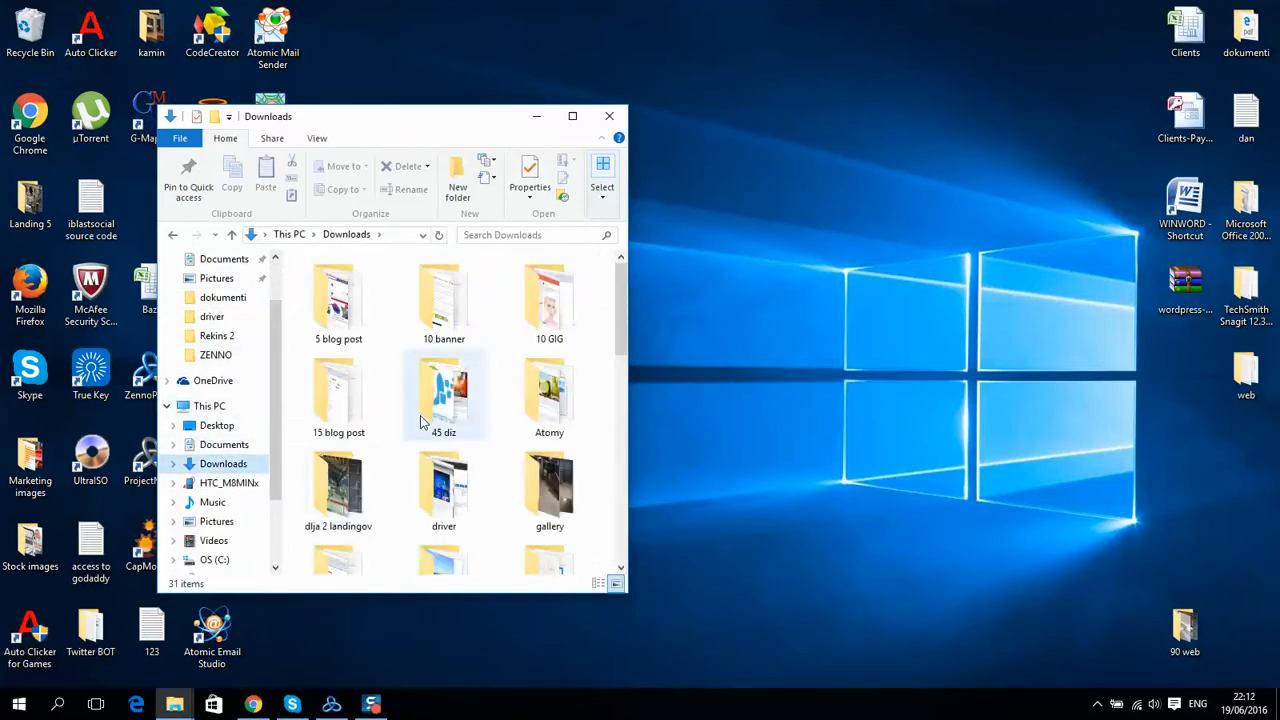
# Open the ZENNO folder and its Source file of raw europages.com.ru links in Notepad
pyautogui.doubleClick(216, 356)
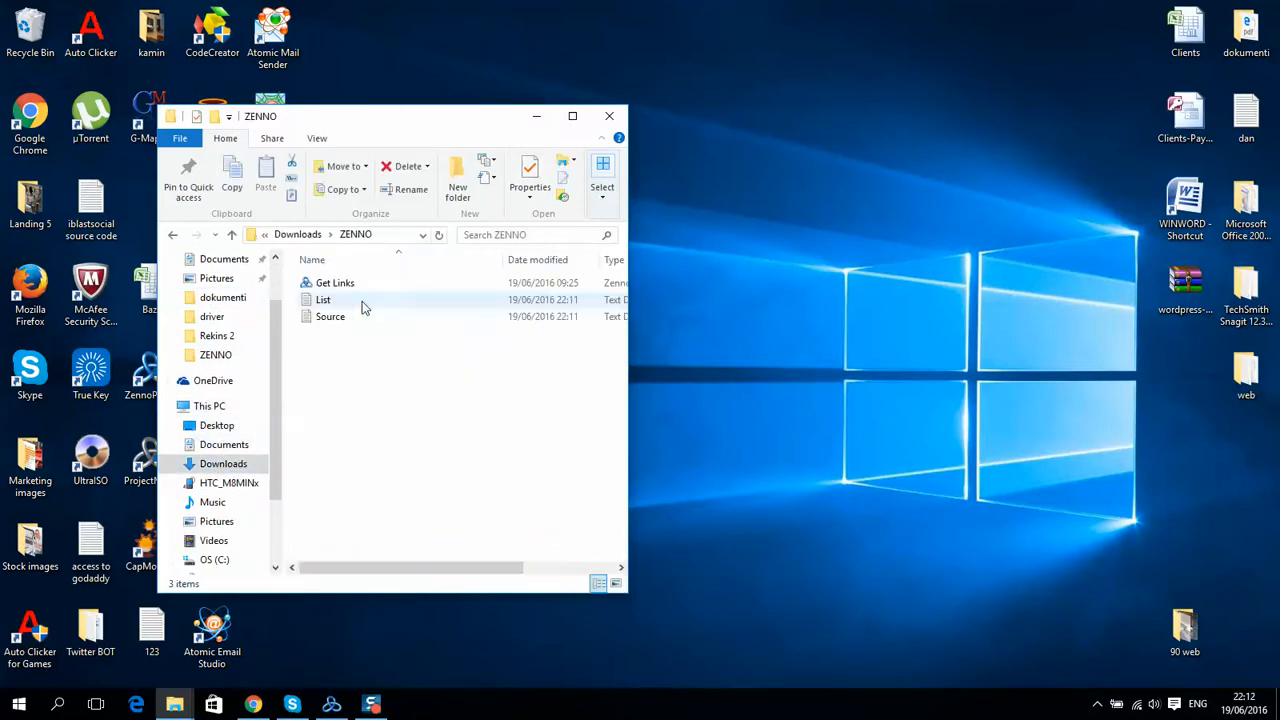
pyautogui.doubleClick(330, 316)
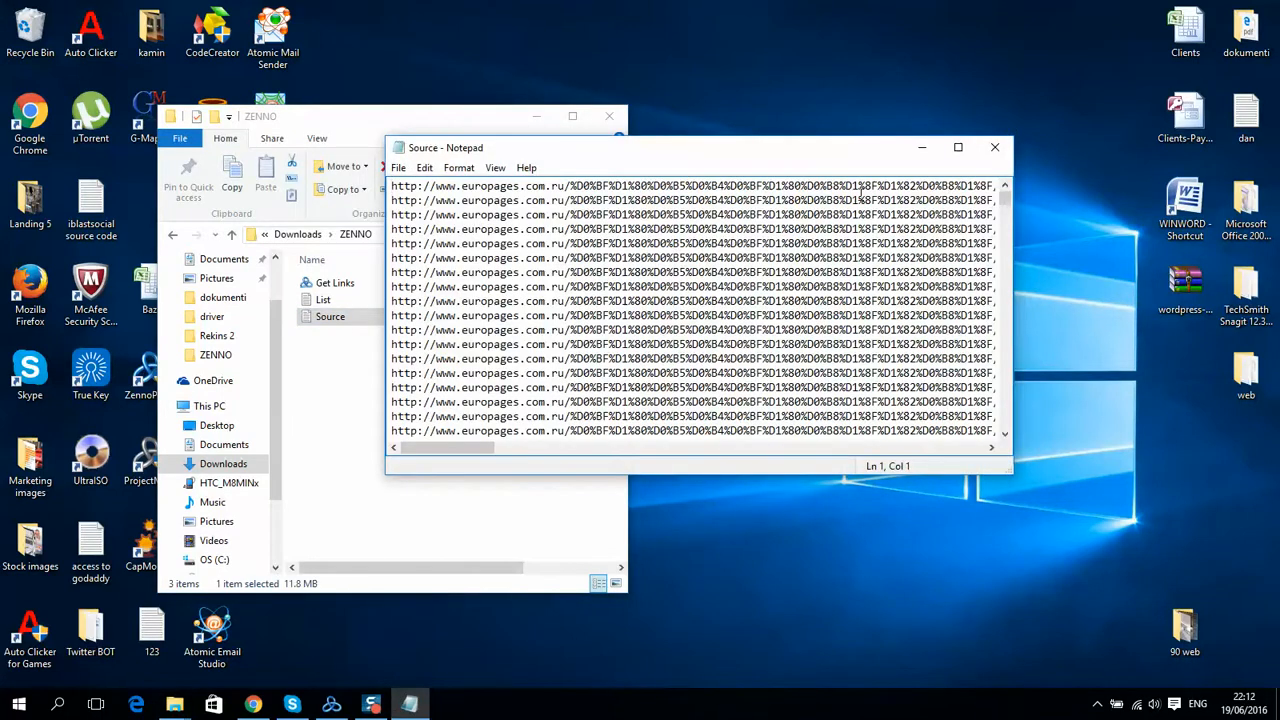
# Close the Source file and open the List file of extracted company websites
pyautogui.click(994, 148)
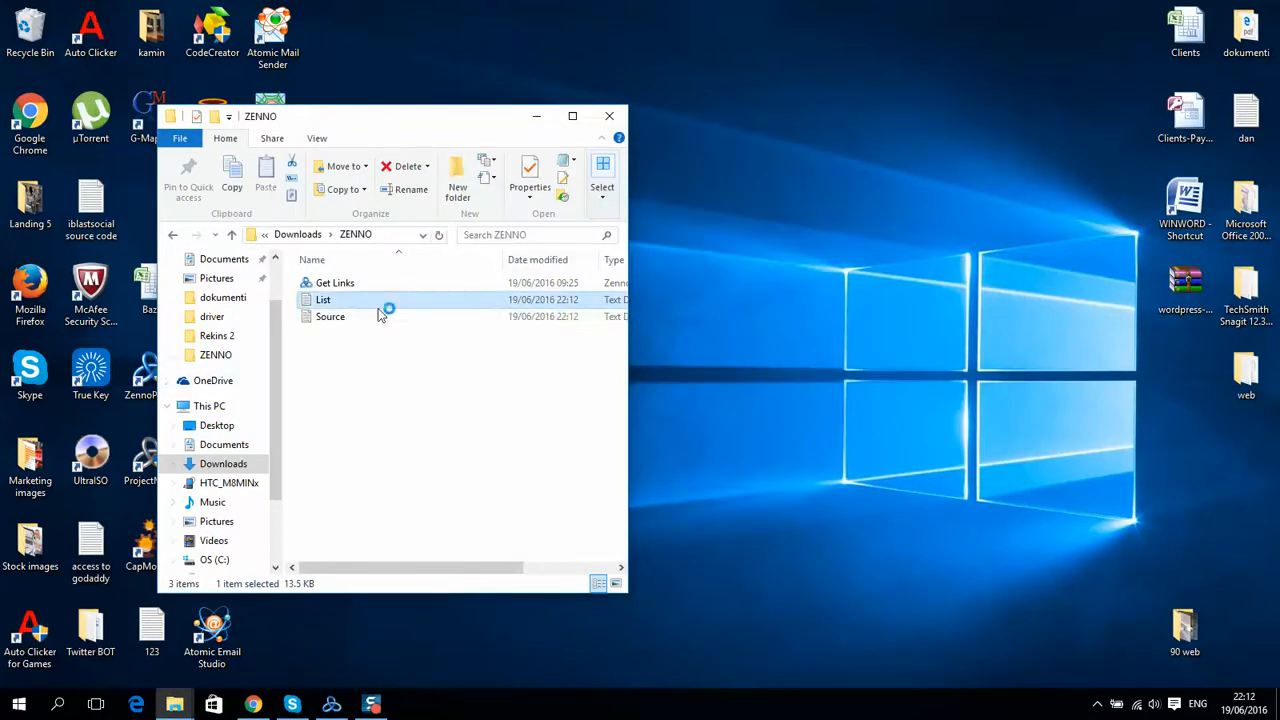
pyautogui.doubleClick(324, 300)
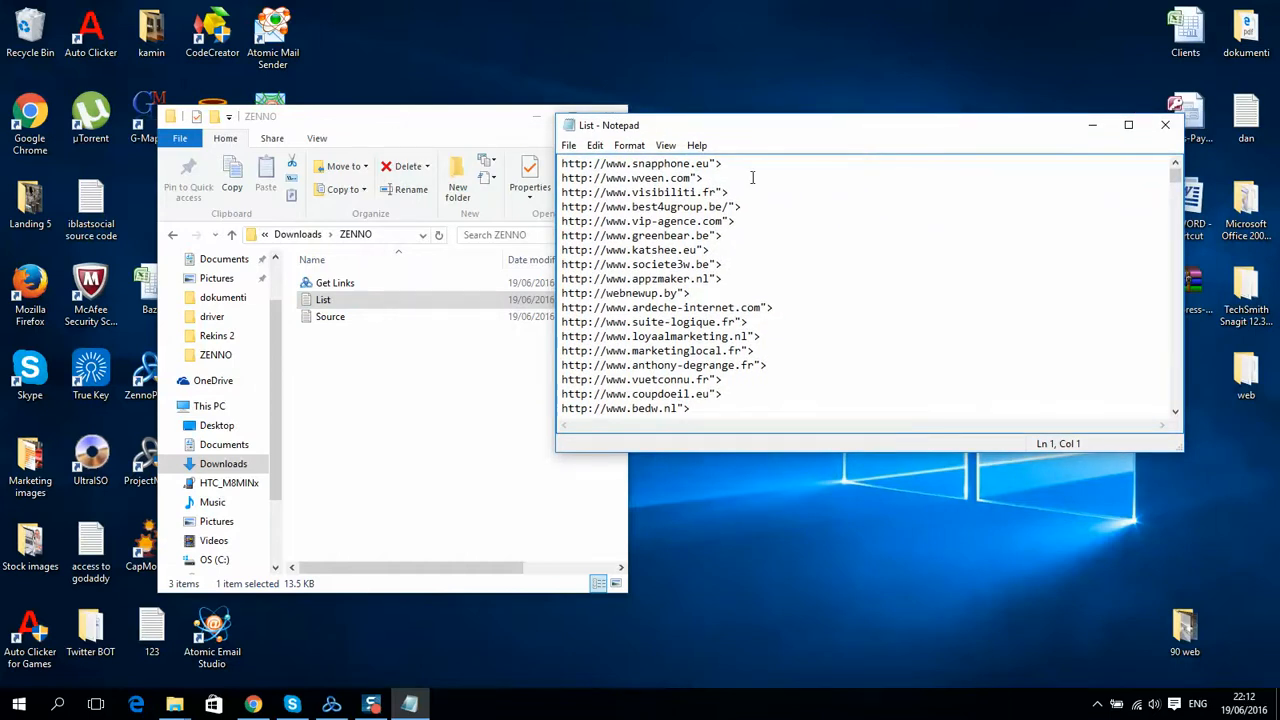
pyautogui.doubleClick(330, 316)
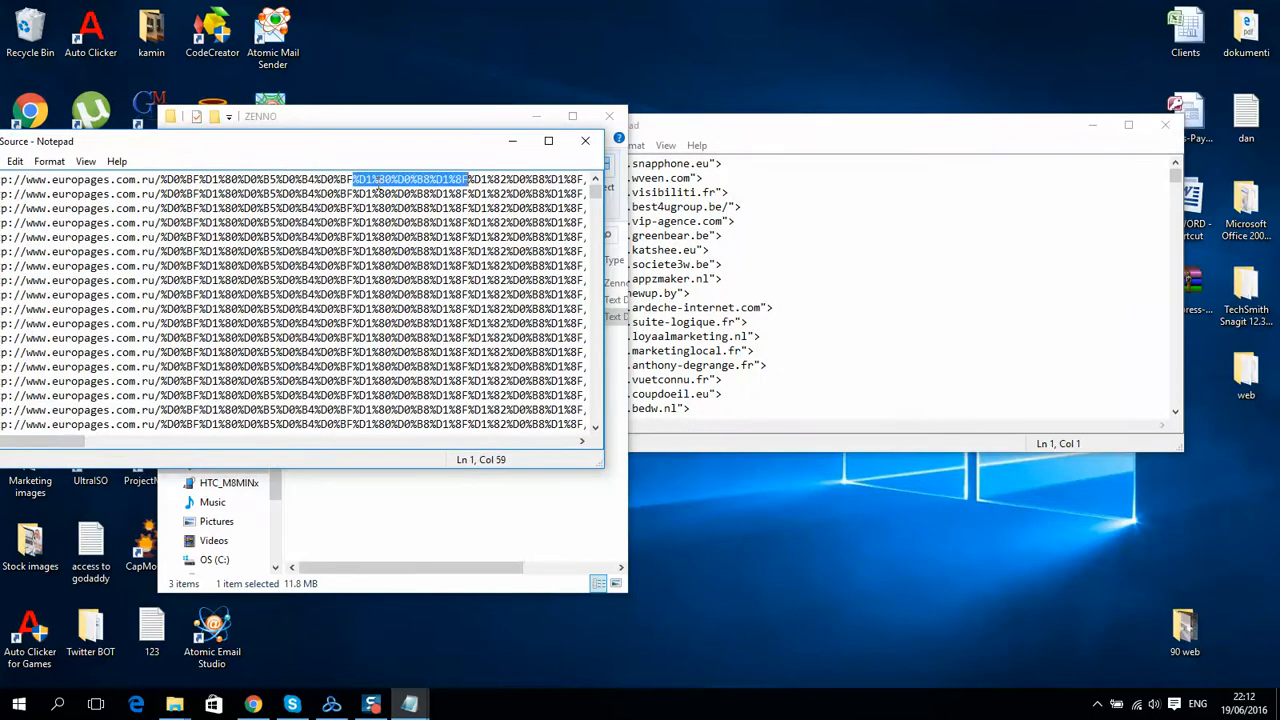
pyautogui.click(384, 276)
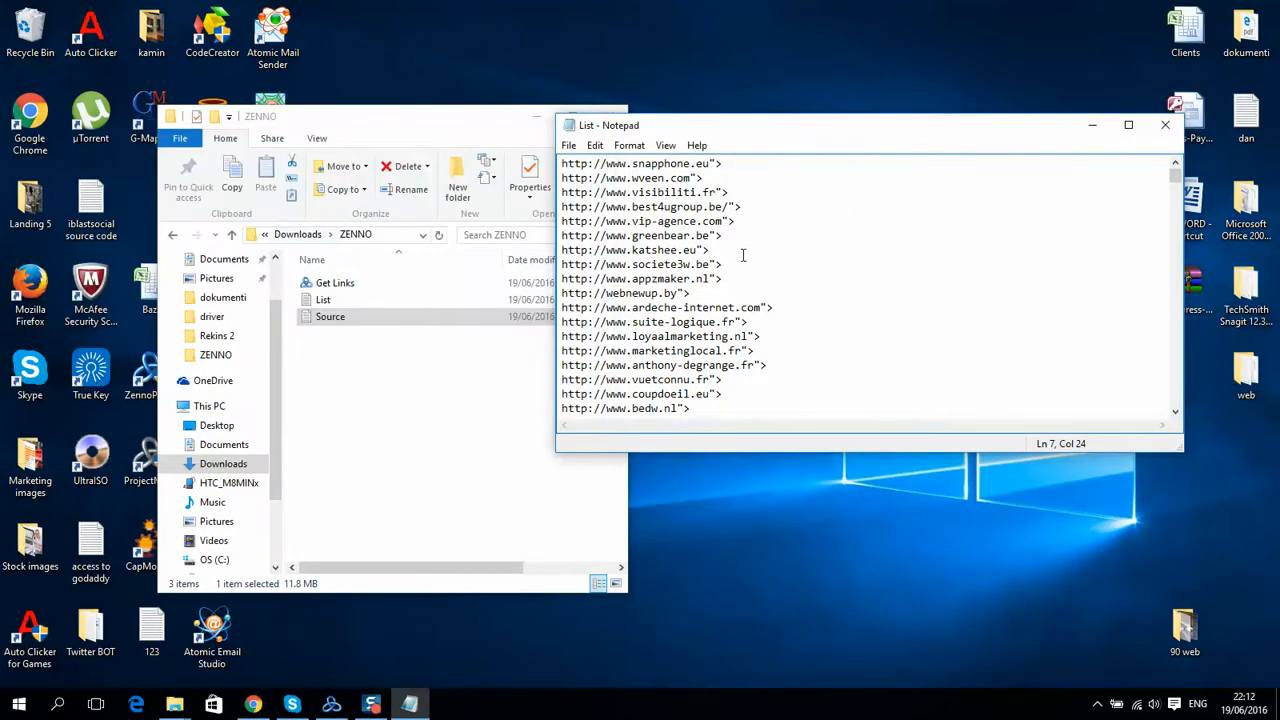
# Look through the hundreds of cleaned company website URLs in the List file
pyautogui.scroll(-3)
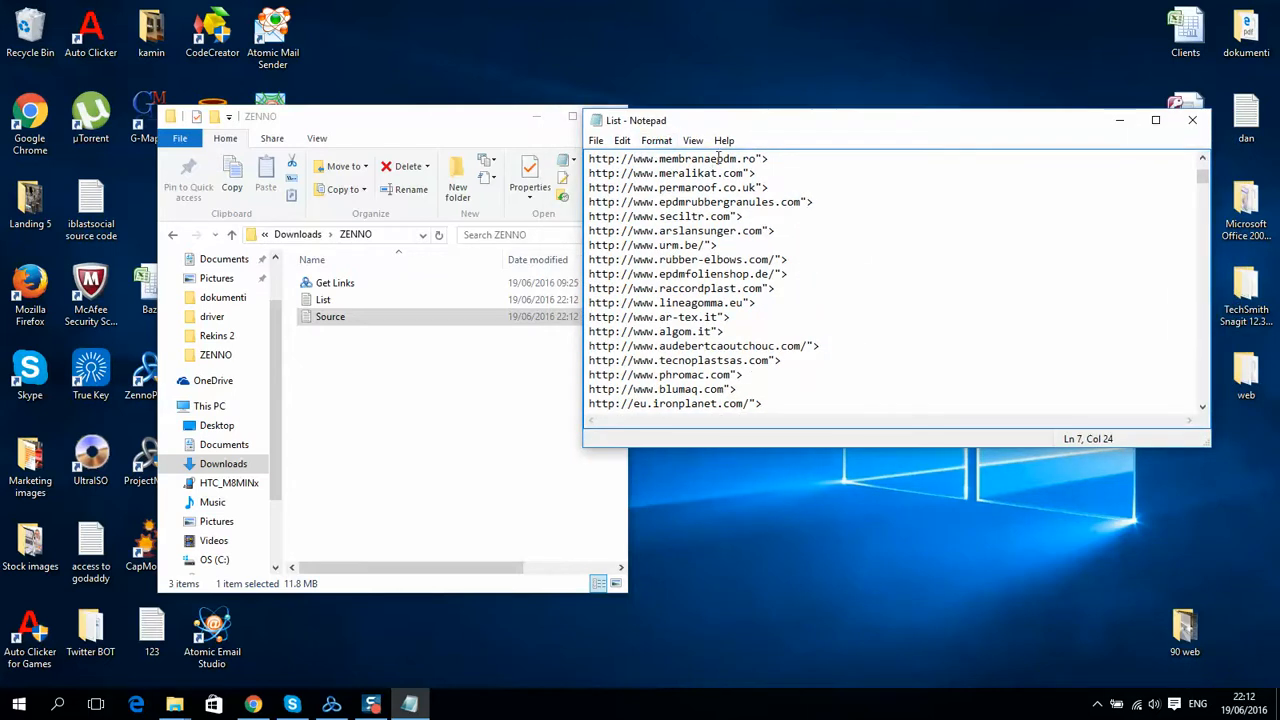
pyautogui.moveTo(692, 140)
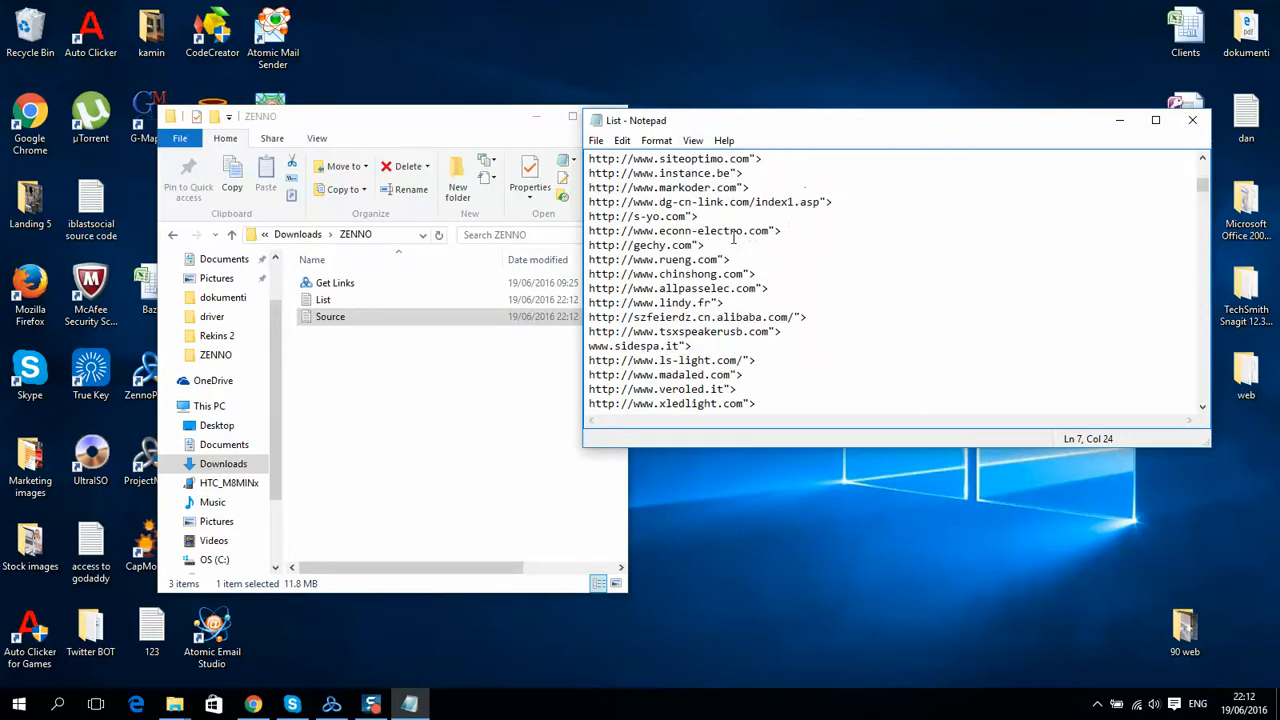
pyautogui.scroll(-3)
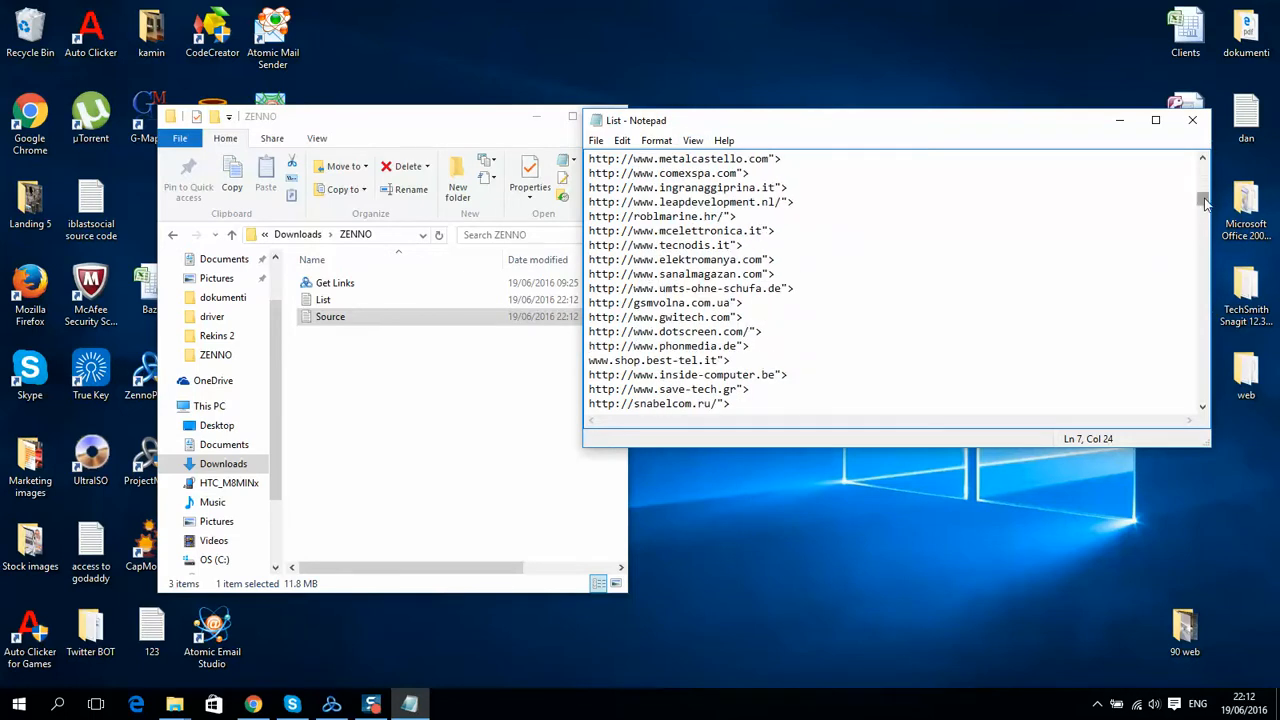
pyautogui.scroll(-3)
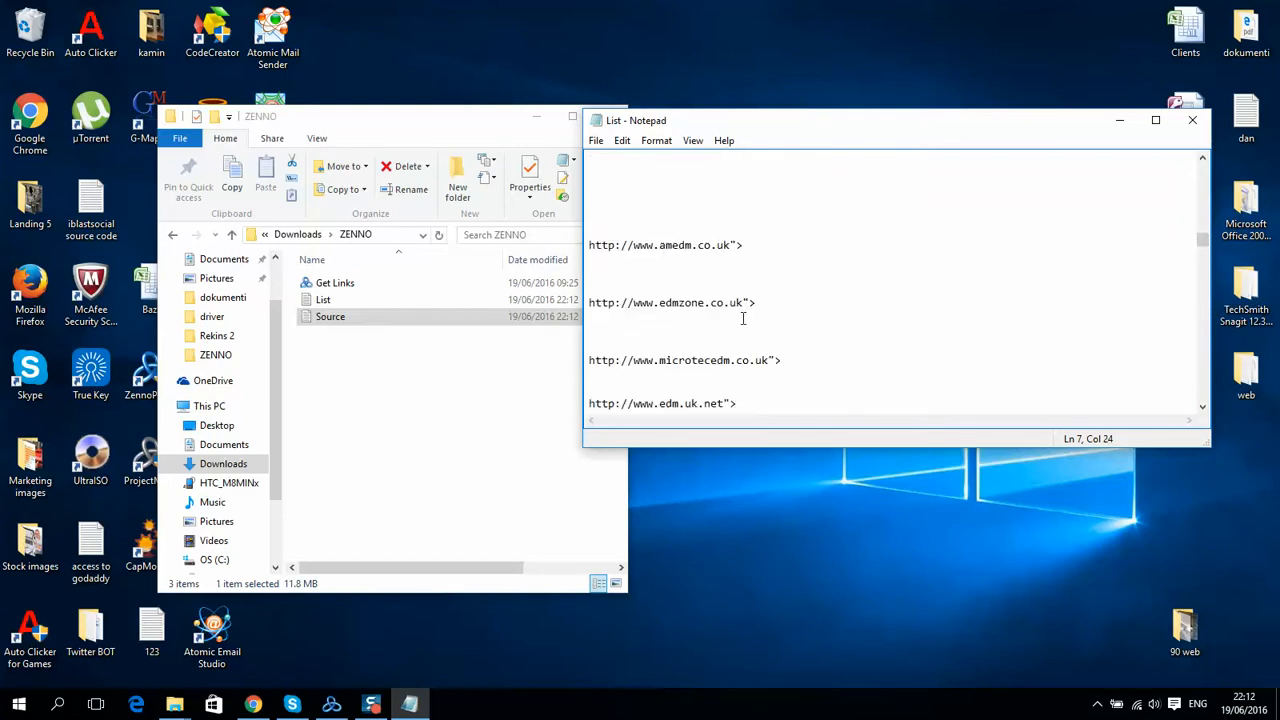
pyautogui.scroll(3)
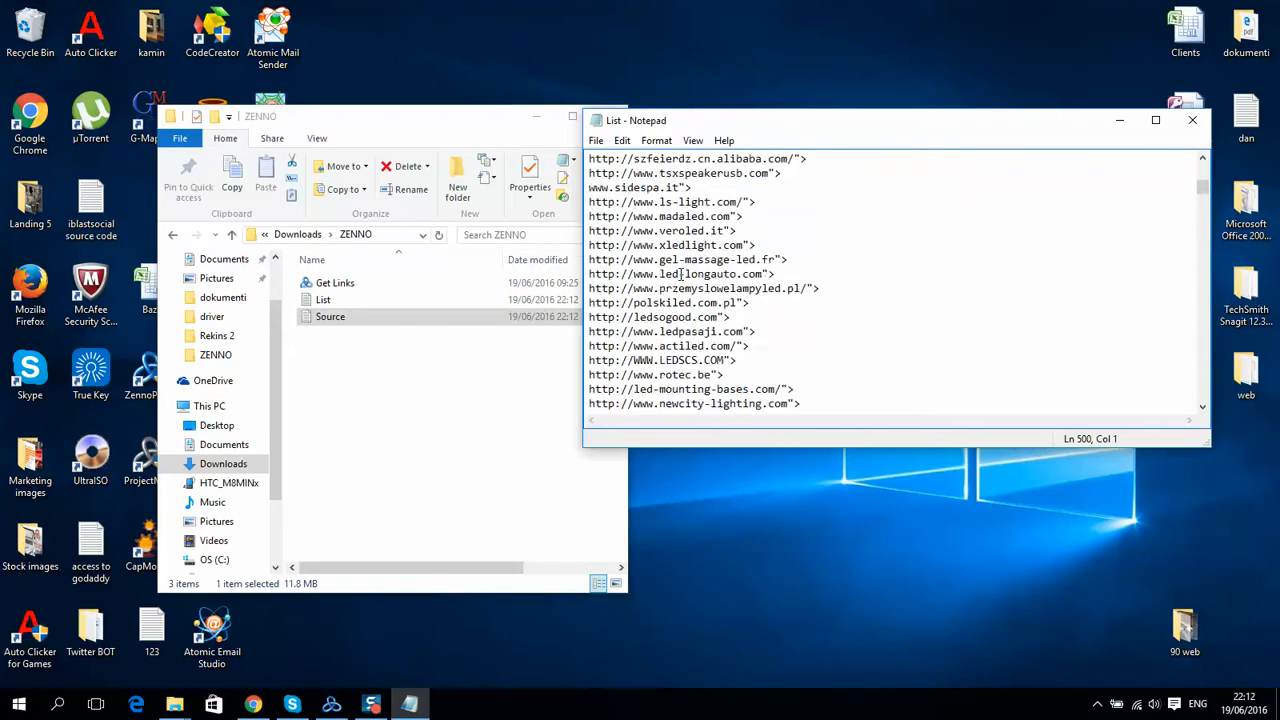
pyautogui.scroll(-3)
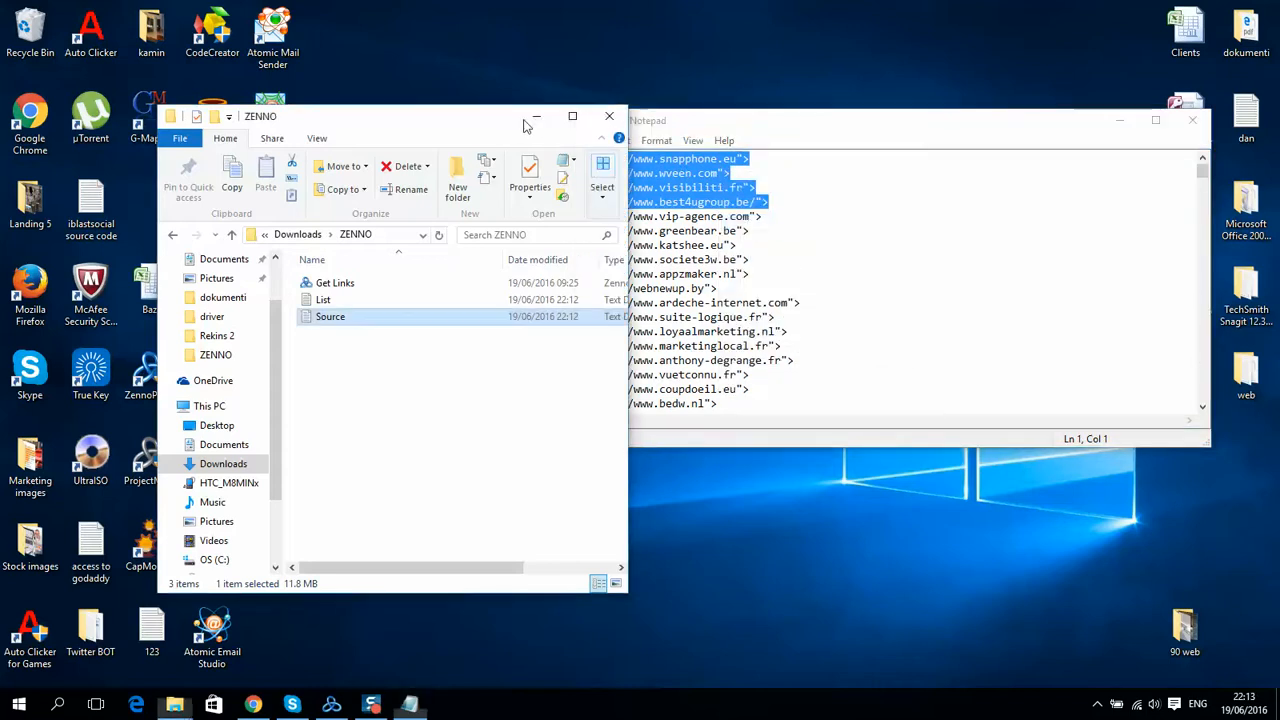
# Close the ZENNO folder window, leaving the link list open over the desktop
pyautogui.click(608, 116)
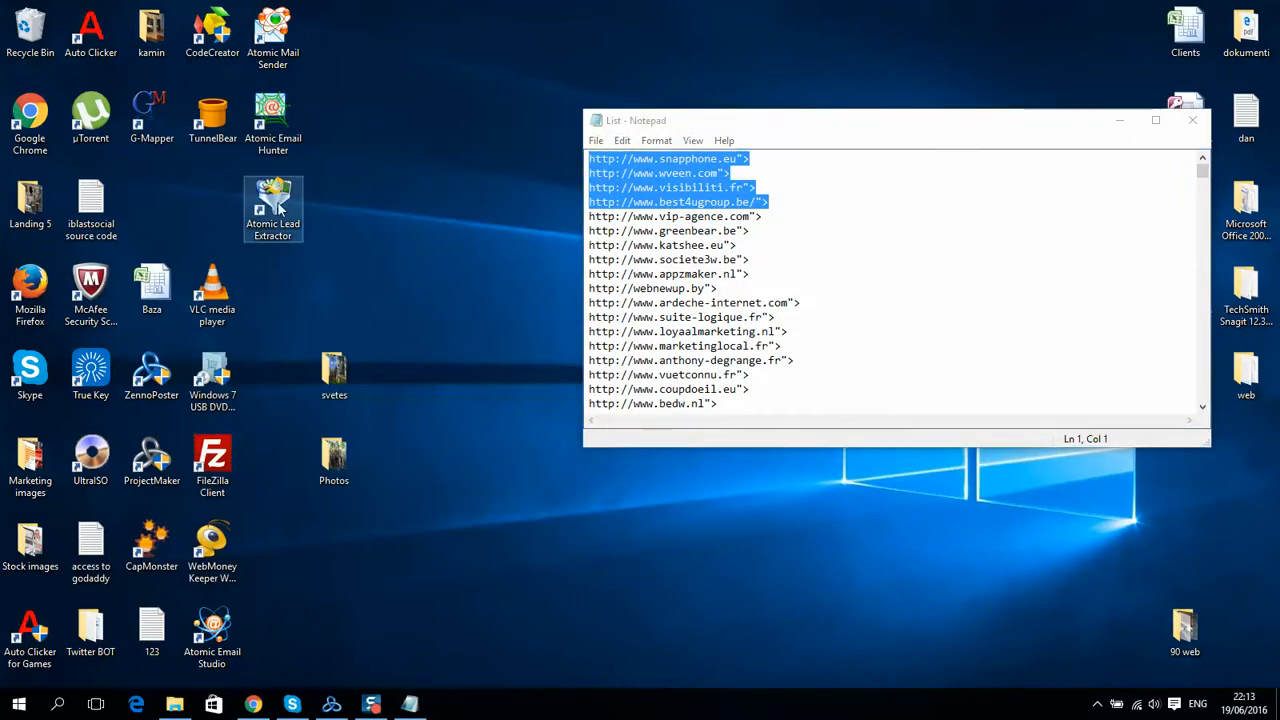
pyautogui.moveTo(272, 208)
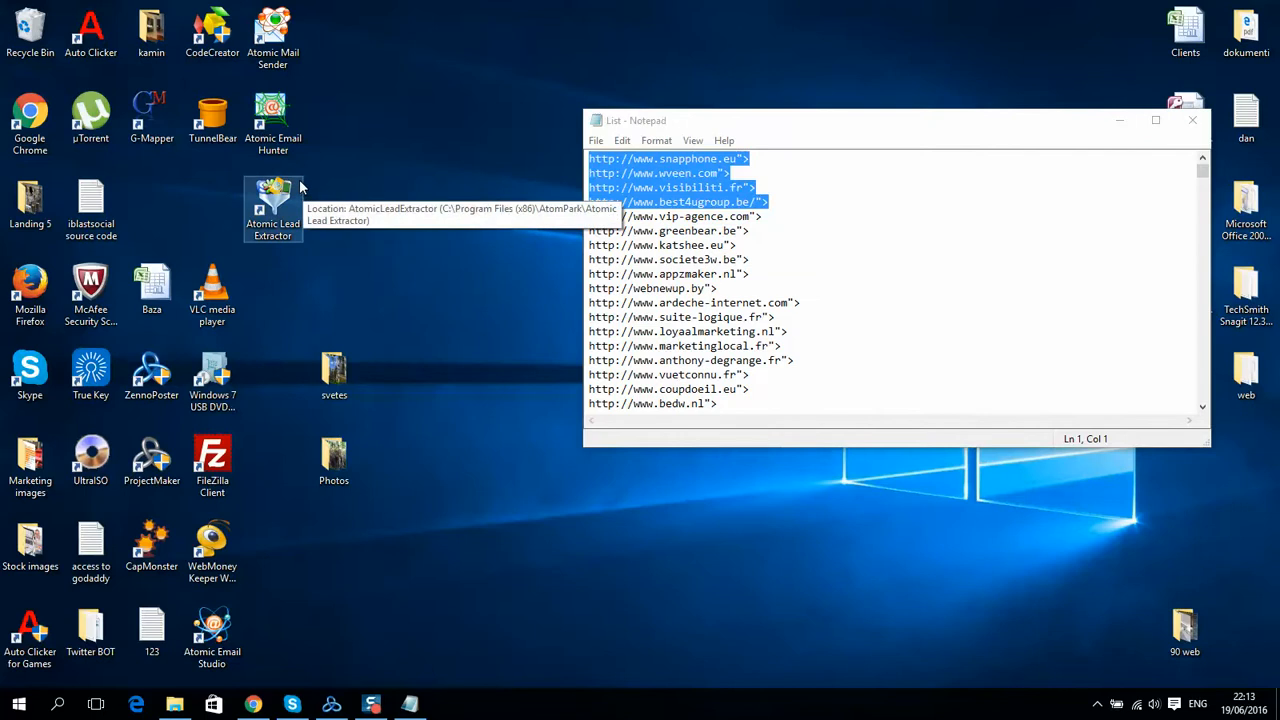
pyautogui.moveTo(296, 196)
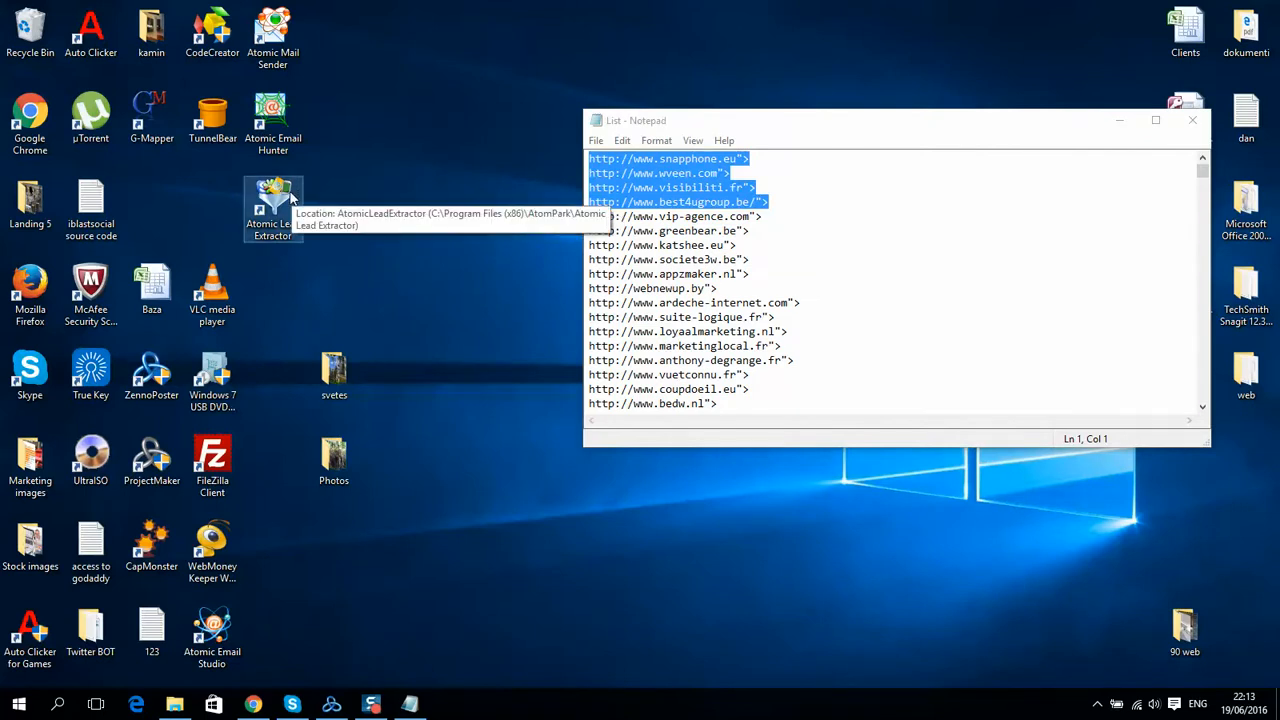
pyautogui.moveTo(272, 114)
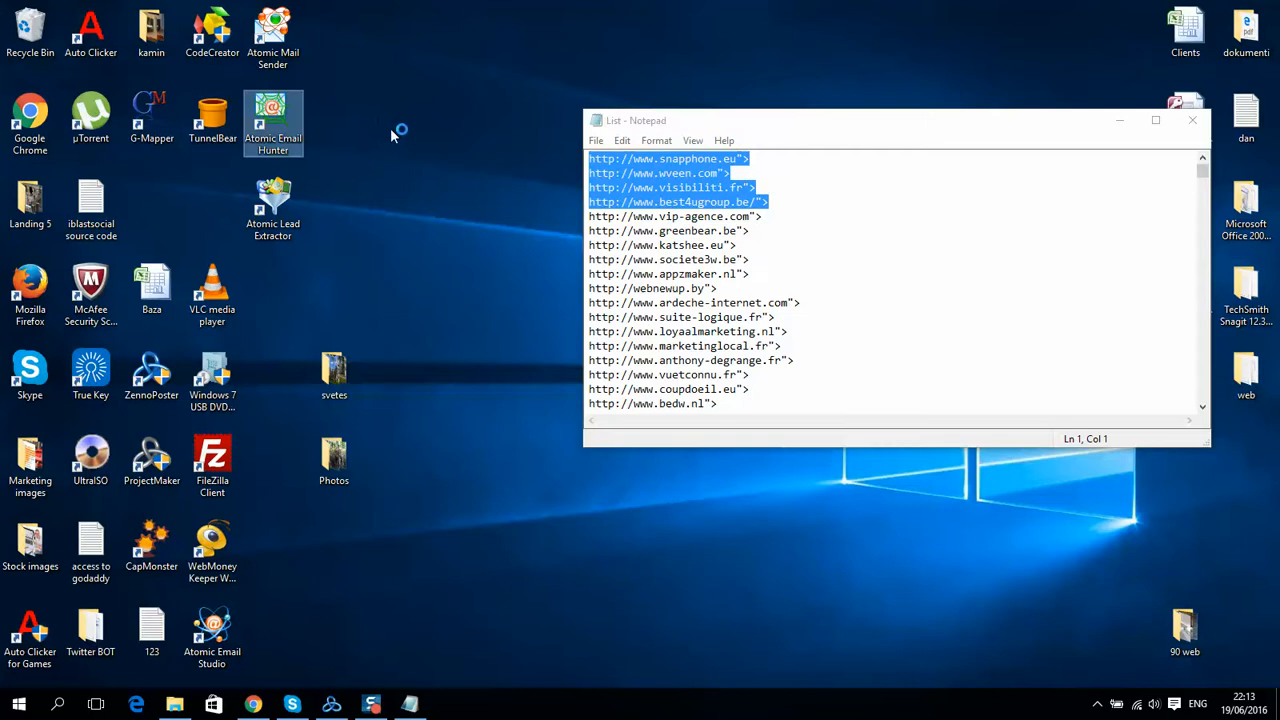
pyautogui.moveTo(364, 176)
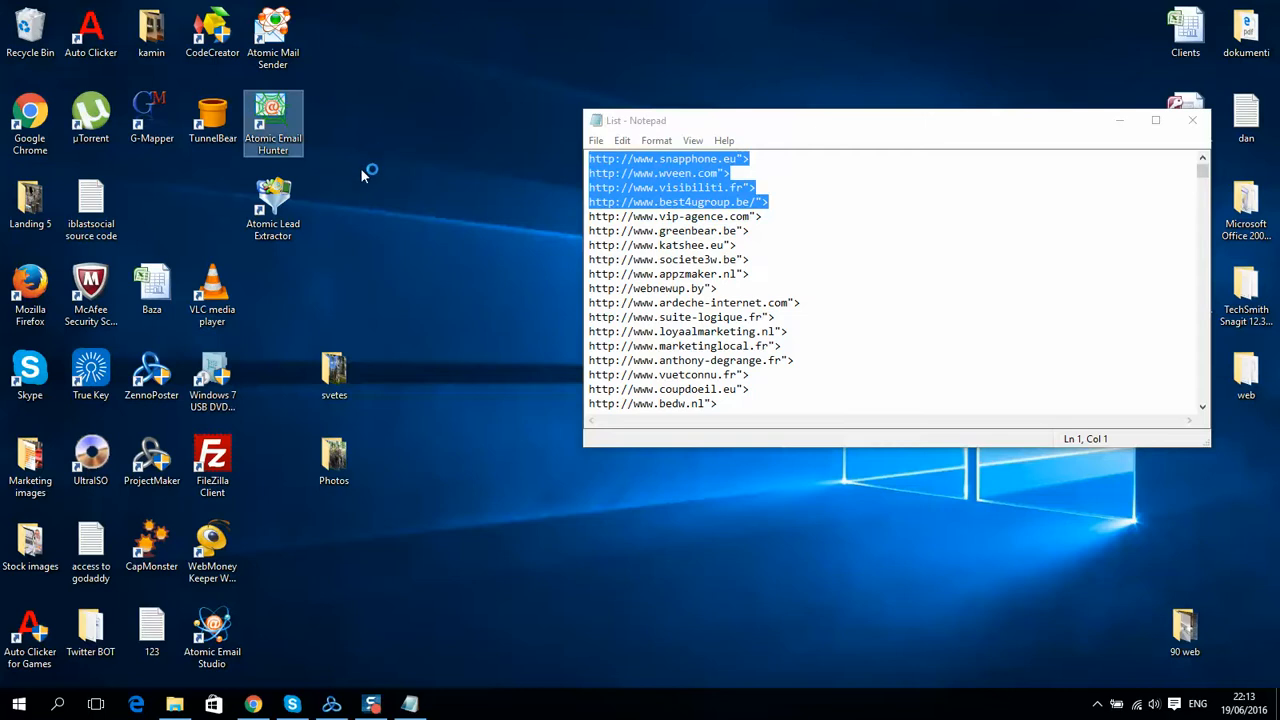
pyautogui.moveTo(416, 196)
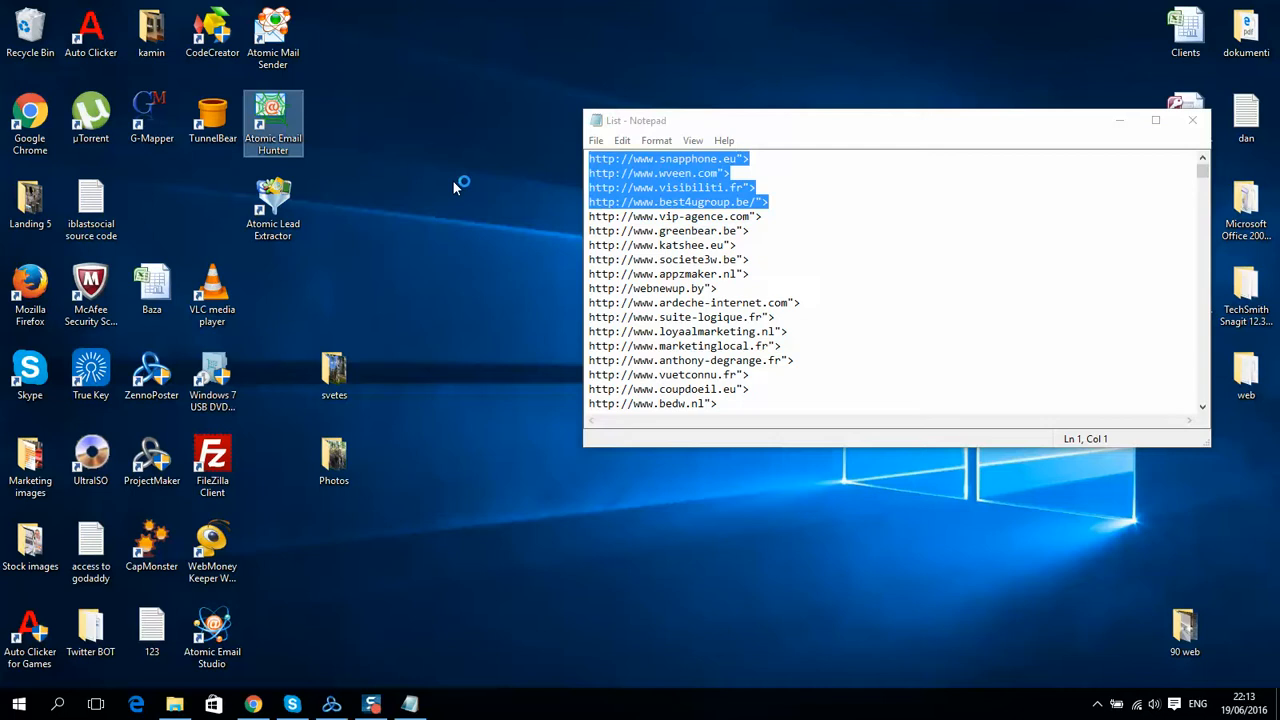
pyautogui.moveTo(430, 162)
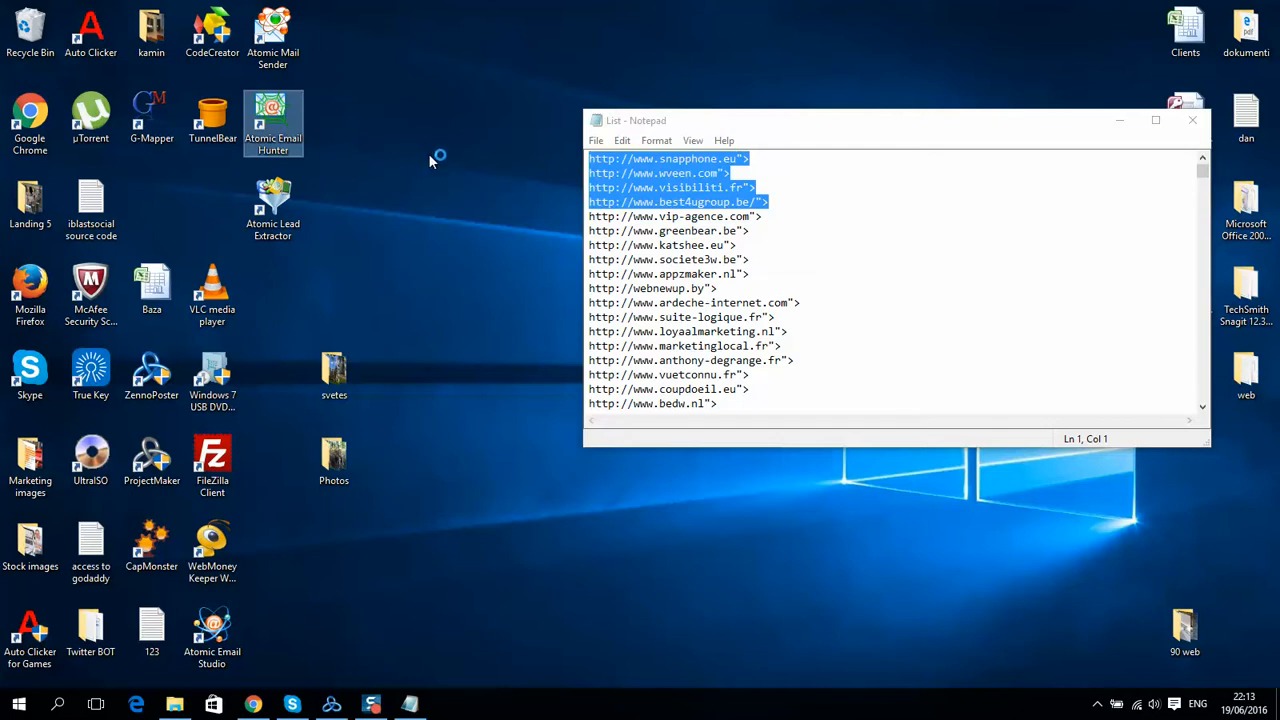
pyautogui.moveTo(424, 162)
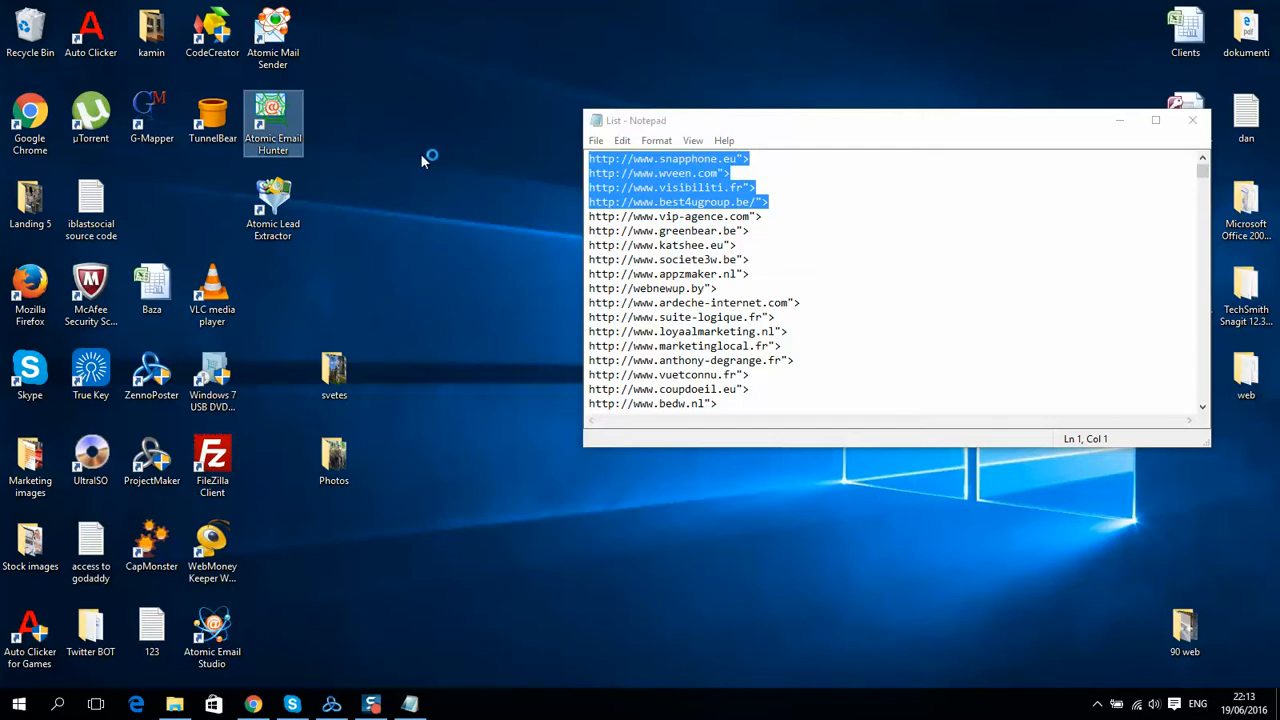
pyautogui.moveTo(428, 180)
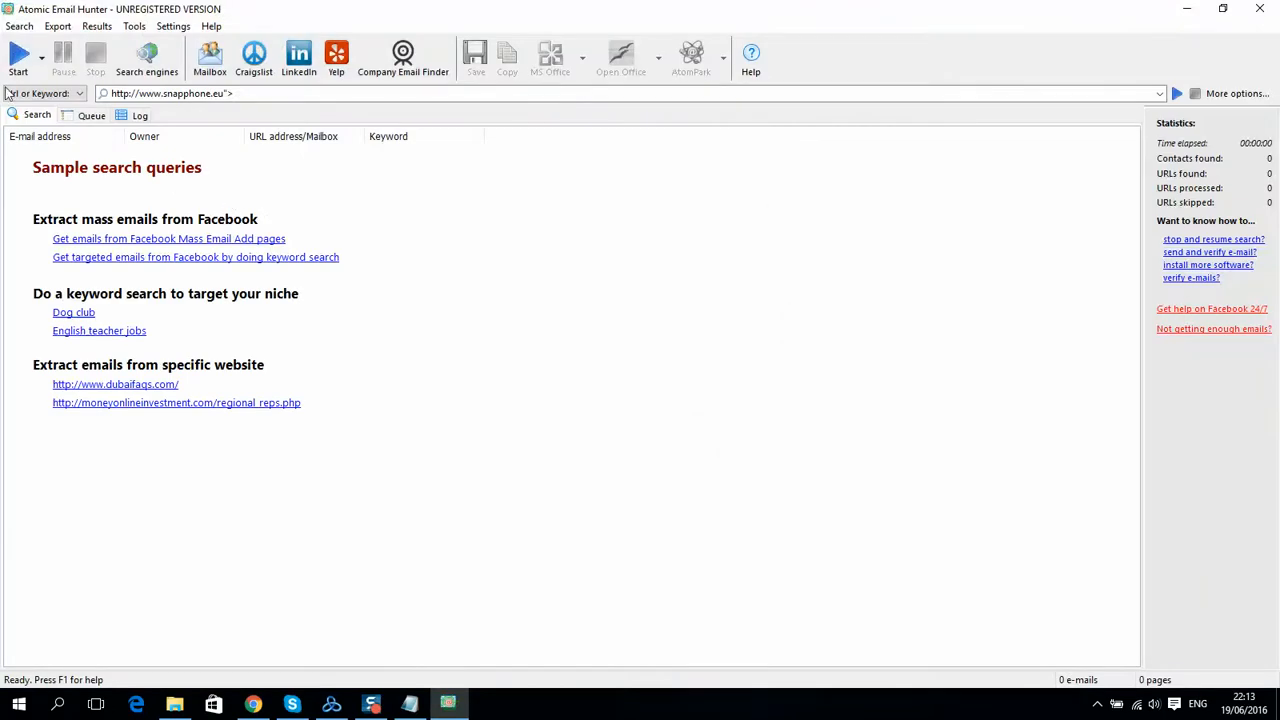
pyautogui.moveTo(134, 18)
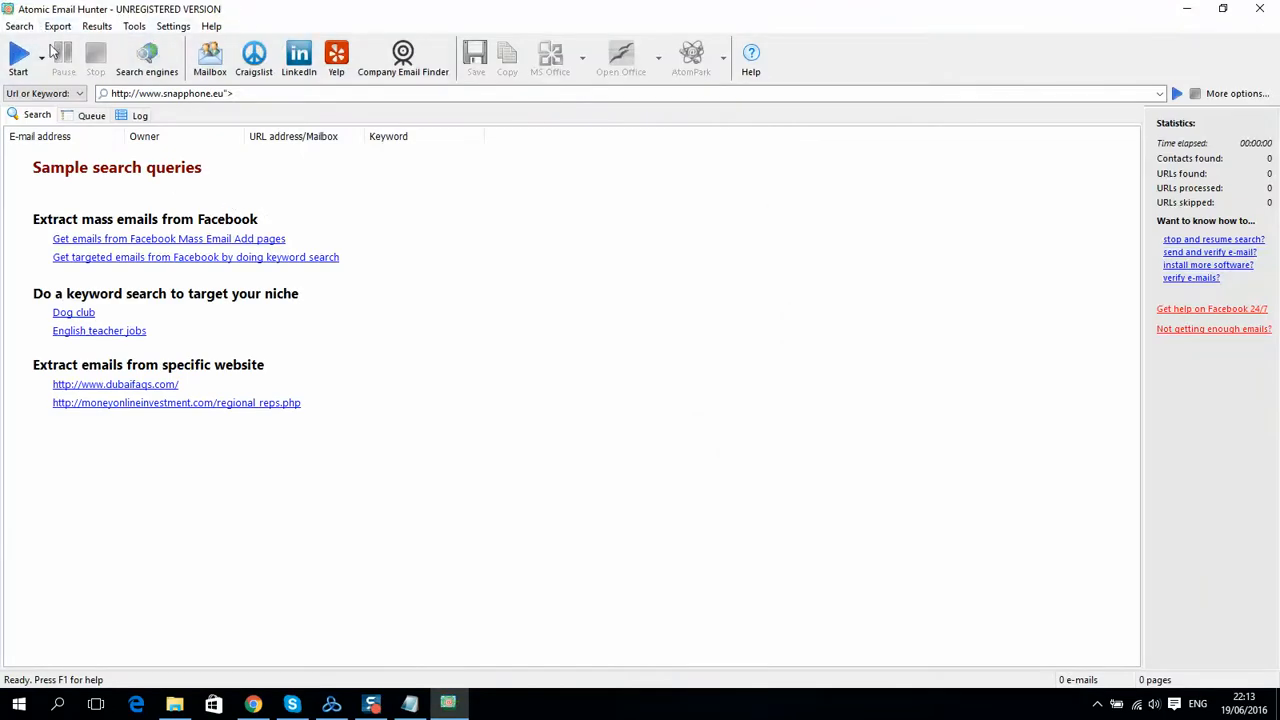
# Show the Atomic Email Hunter search modes: New search, Search in list, Search on site
pyautogui.click(18, 60)
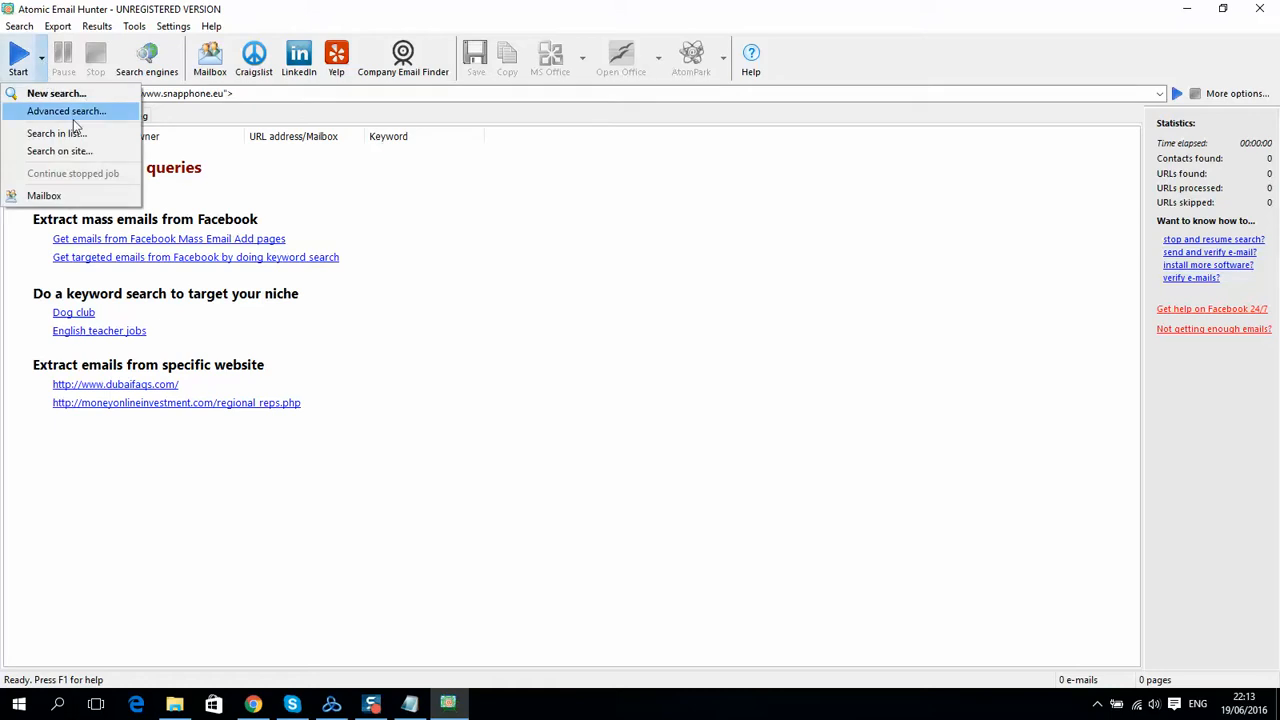
pyautogui.moveTo(60, 152)
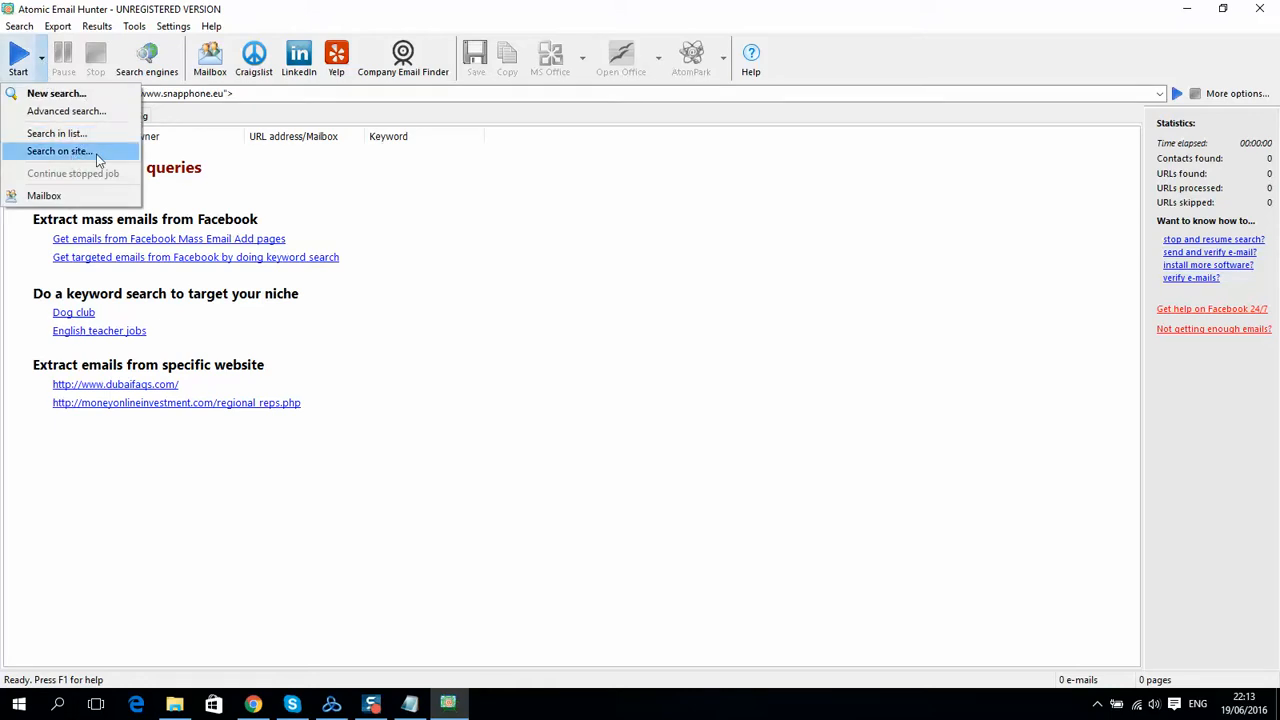
pyautogui.moveTo(40, 64)
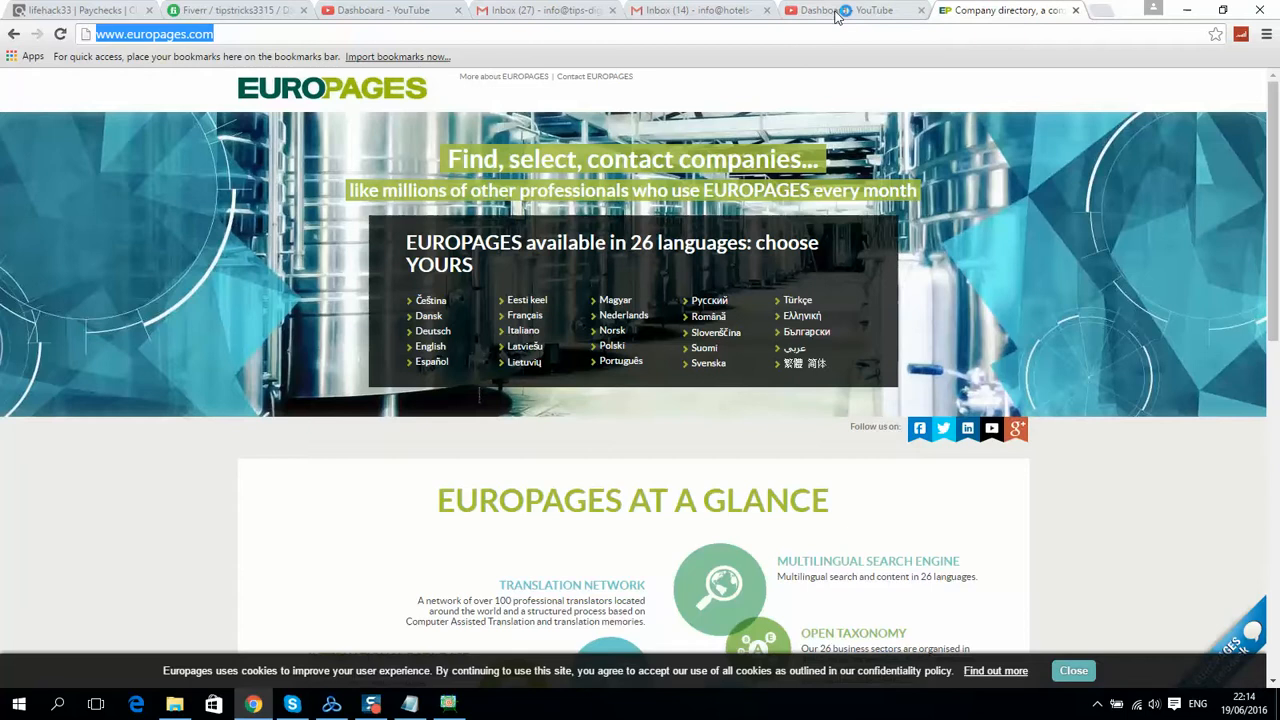
# Load tips-digital.com in a new Chrome tab, then return to the bulk contact search
pyautogui.click(1112, 10)
pyautogui.write('www.ti')
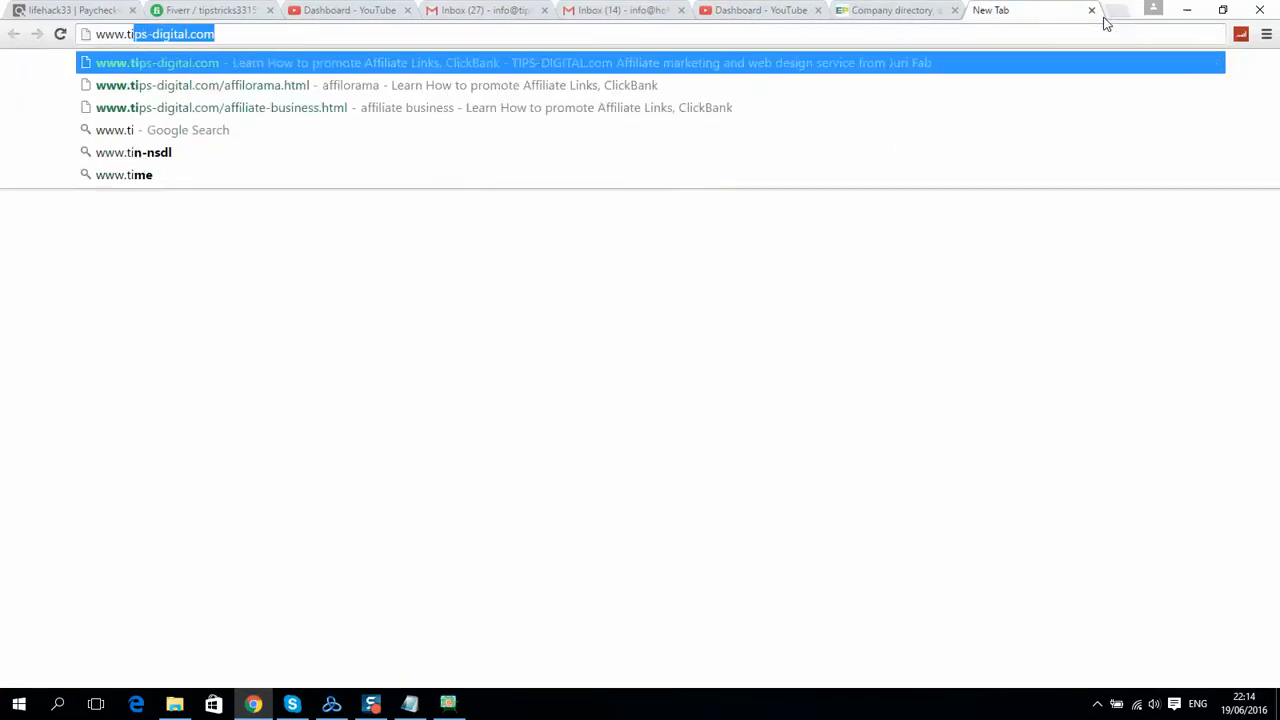
pyautogui.press('Return')
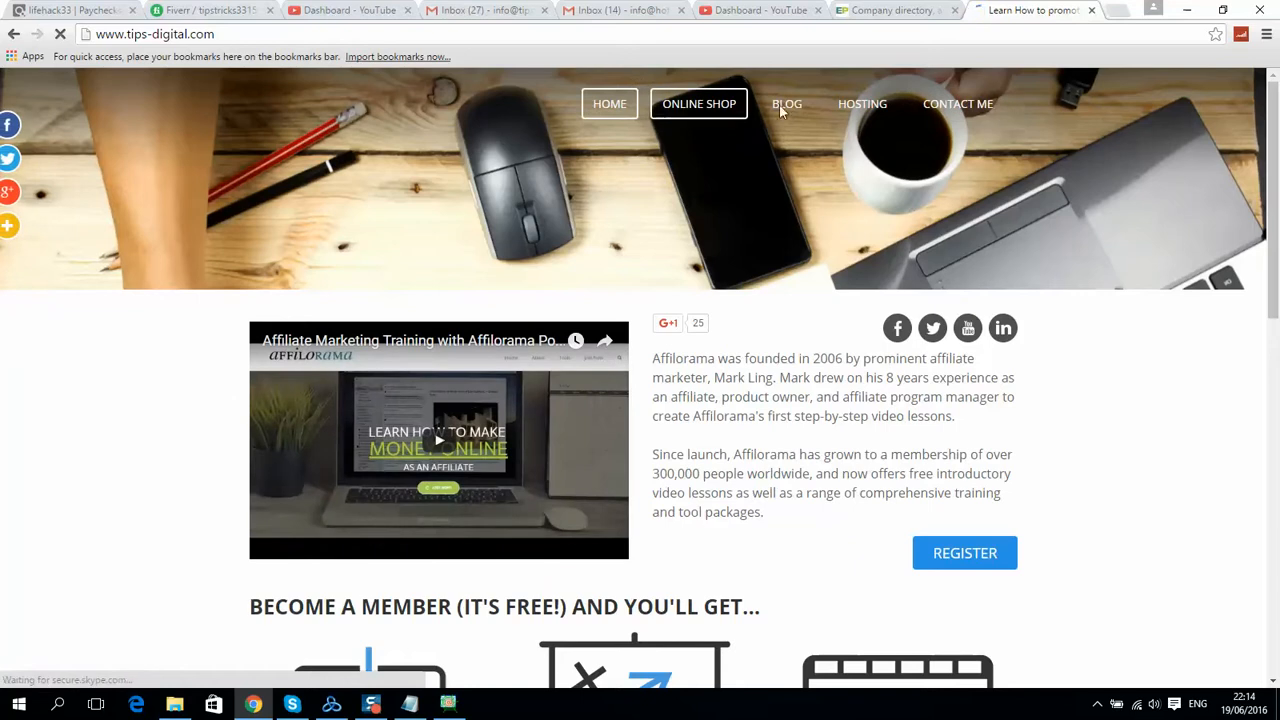
pyautogui.moveTo(948, 110)
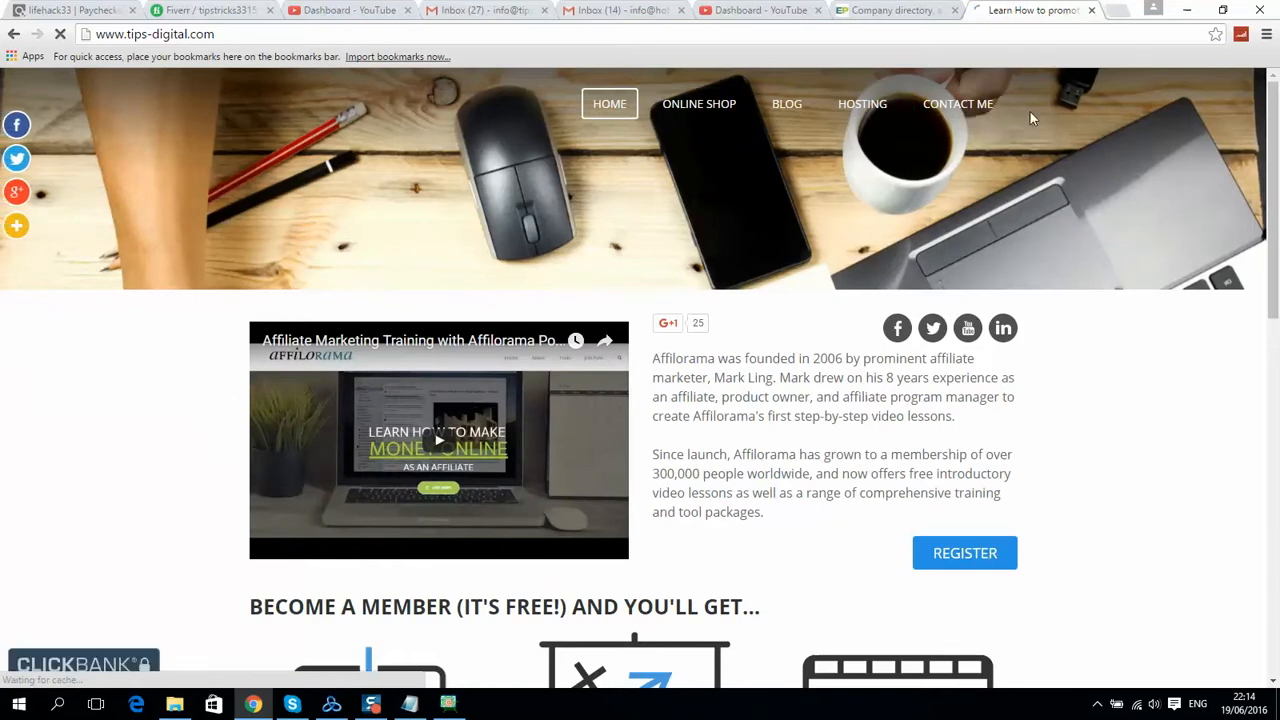
pyautogui.click(956, 104)
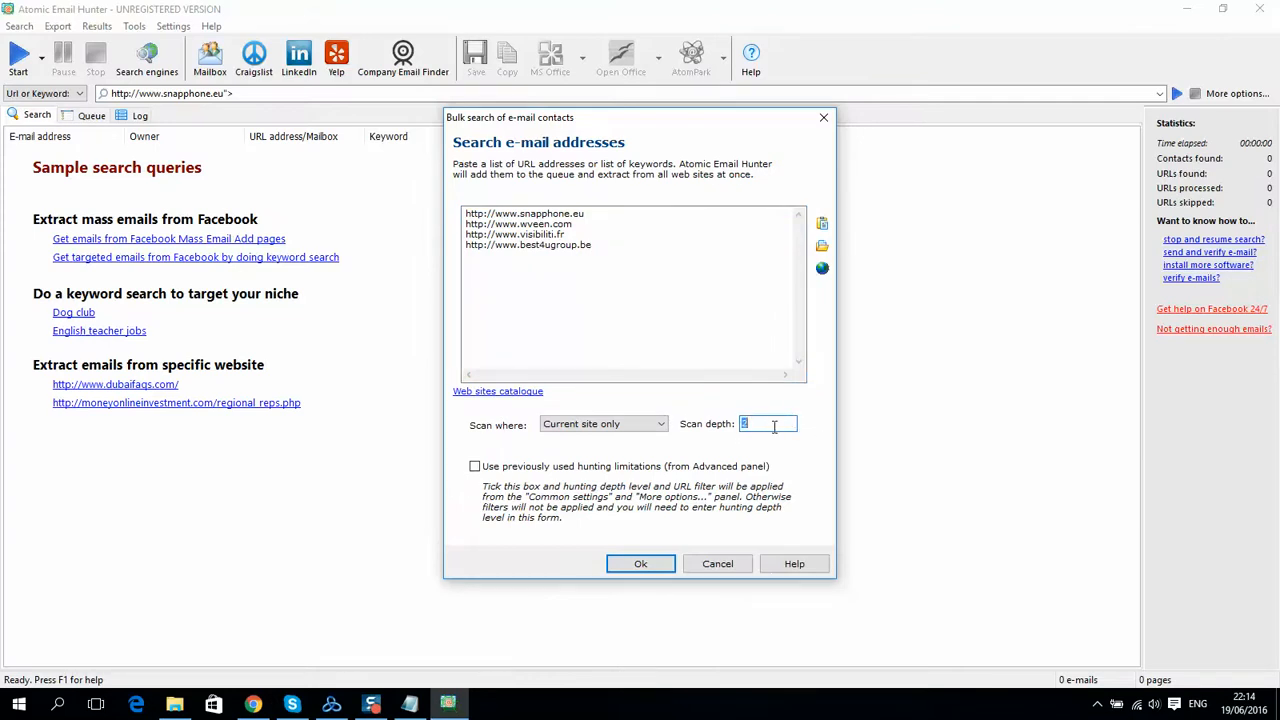
# Set scan depth 2 for the four pasted sites and launch the bulk email search
pyautogui.write('2')
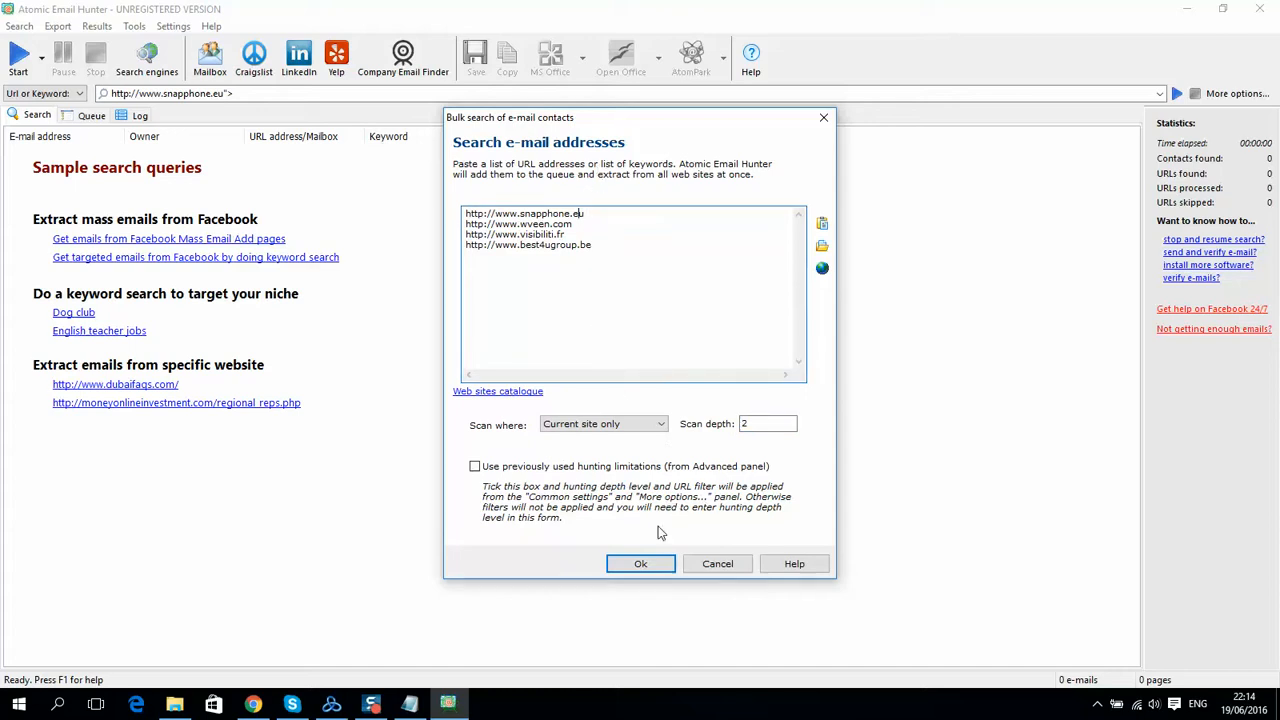
pyautogui.click(640, 564)
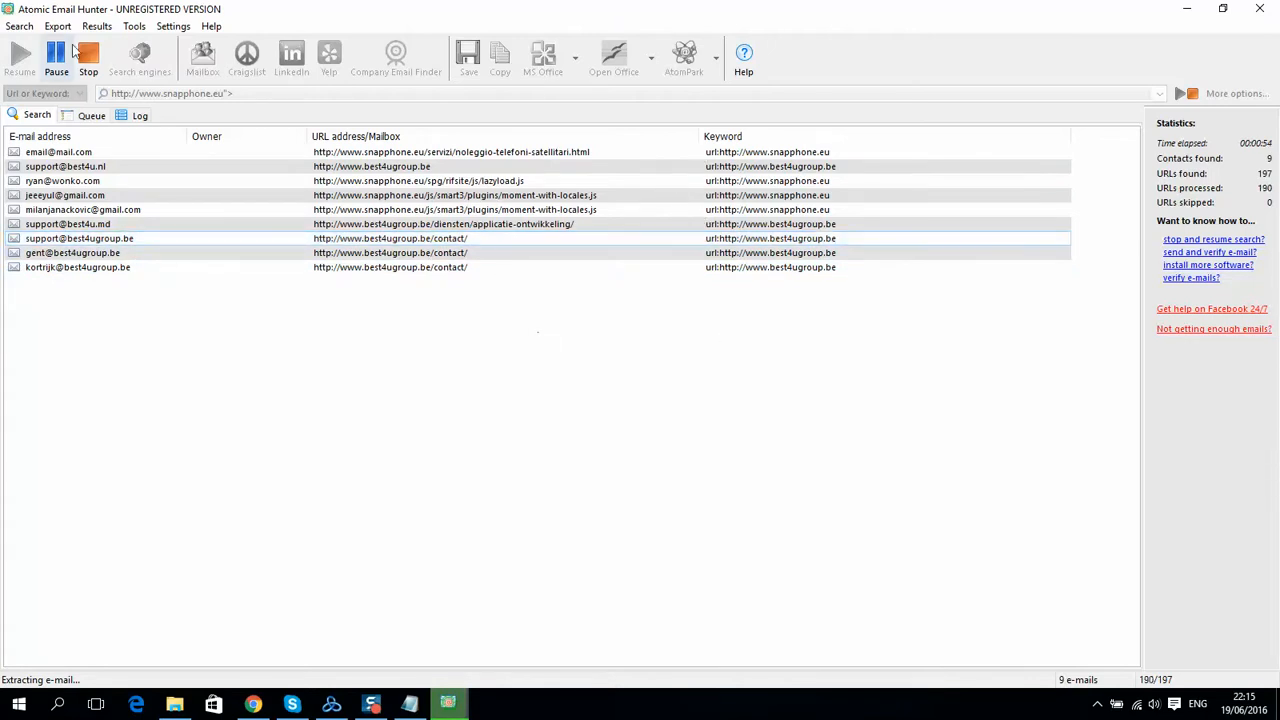
pyautogui.moveTo(292, 166)
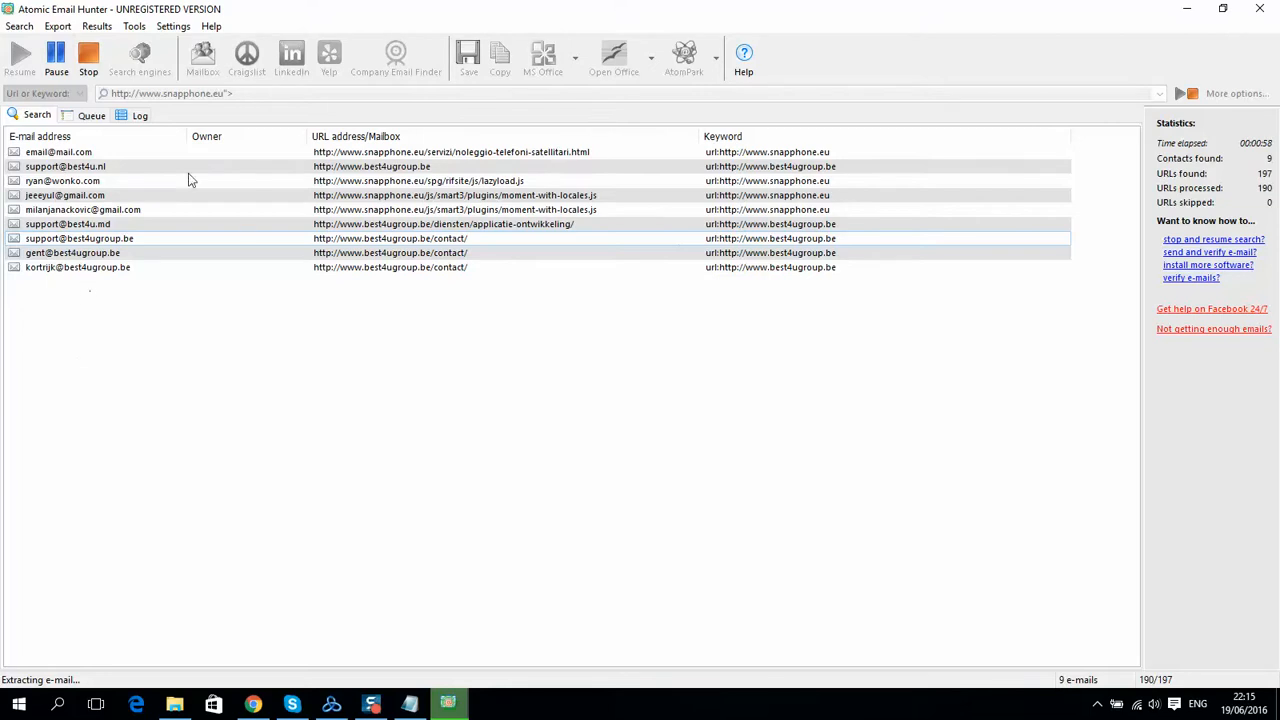
# Let the harvest finish with 9 contacts found and acknowledge the 'Search is finished' message
pyautogui.click(58, 152)
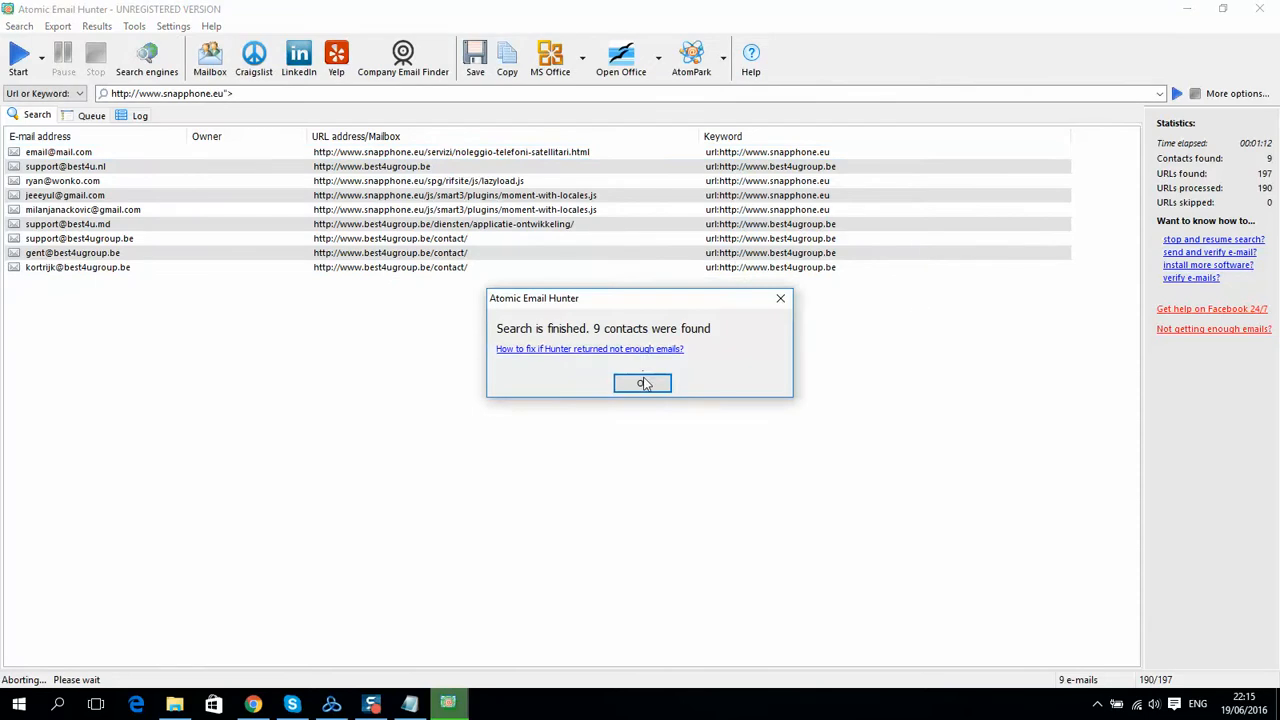
pyautogui.click(642, 384)
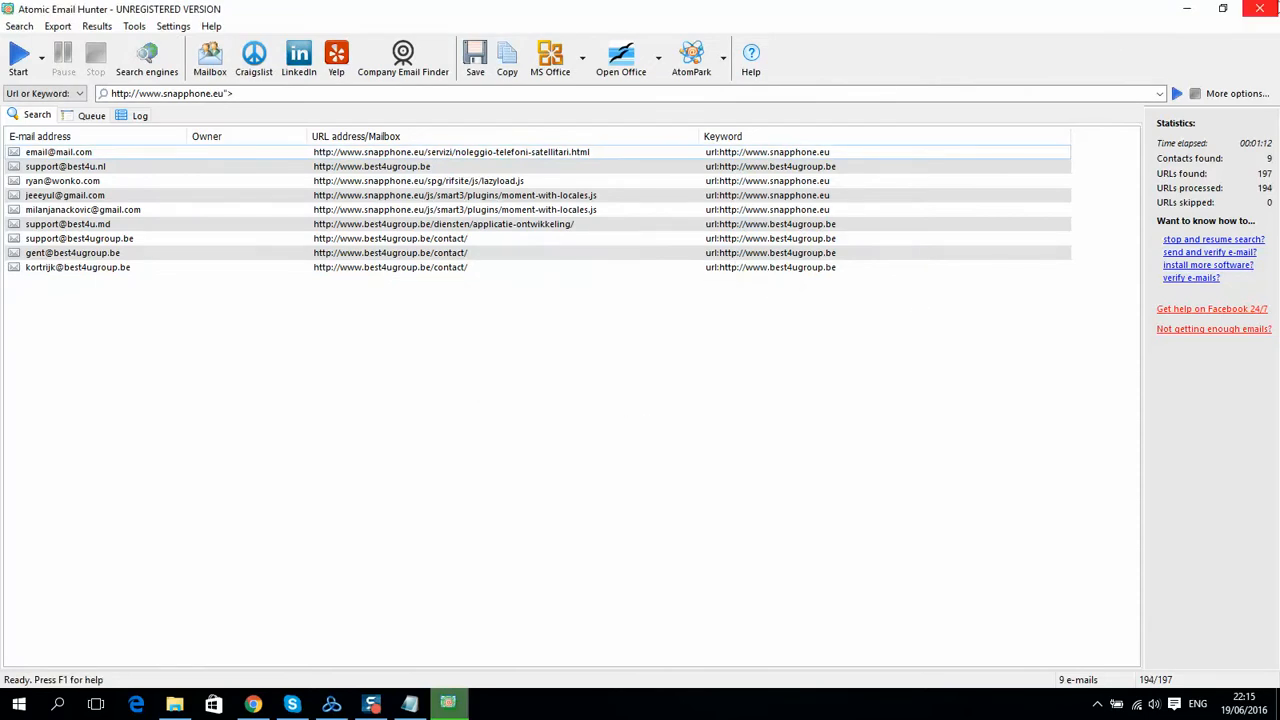